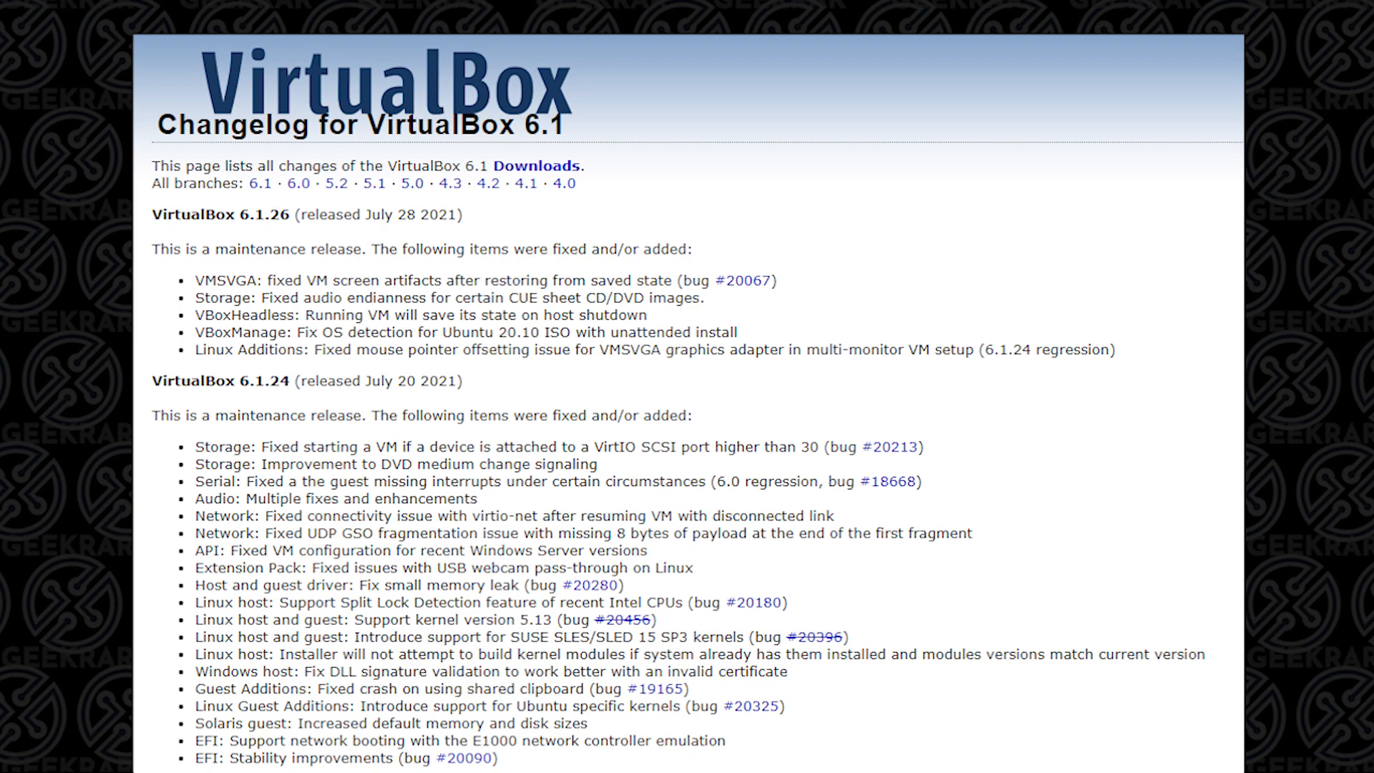
Check for VirtualBox updates from the File menu, finding version 6.1.26 available
click(252, 115)
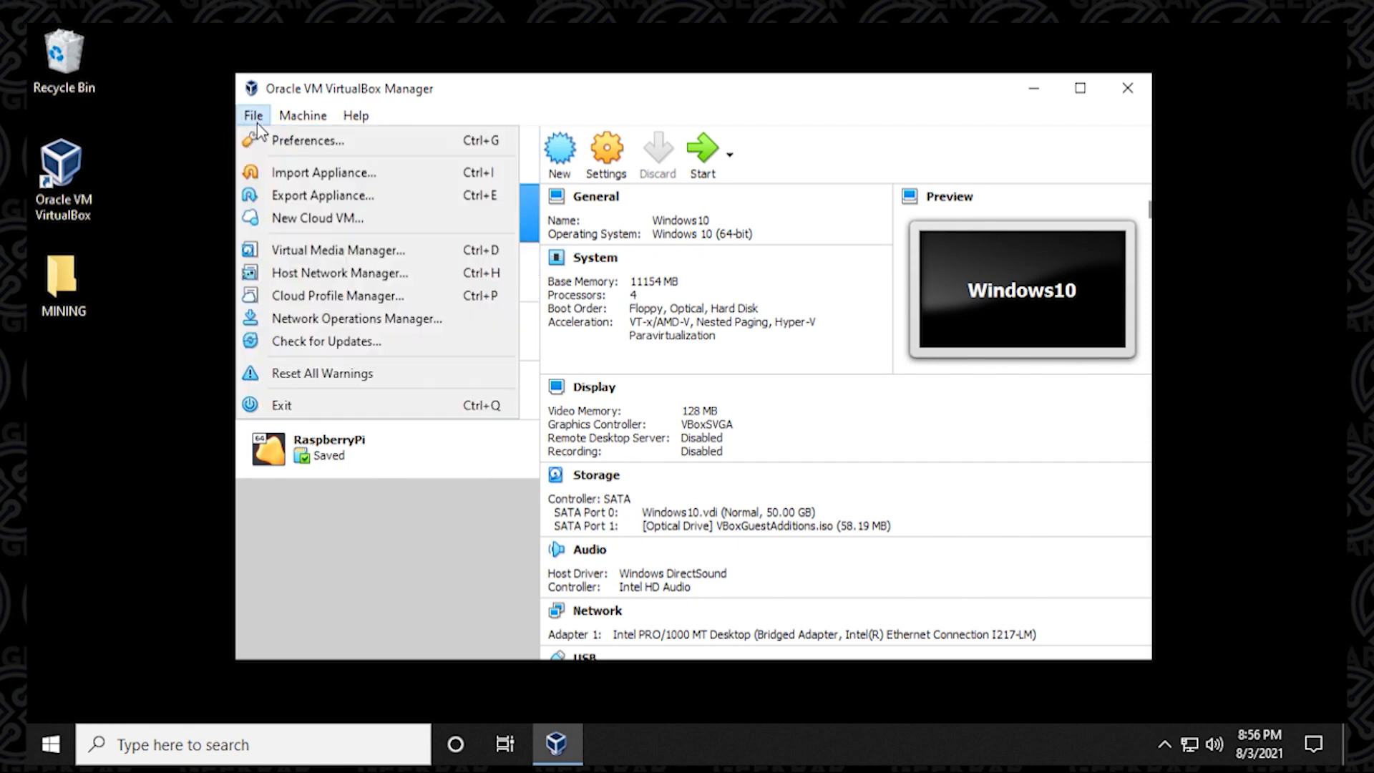
mouse_move(340, 273)
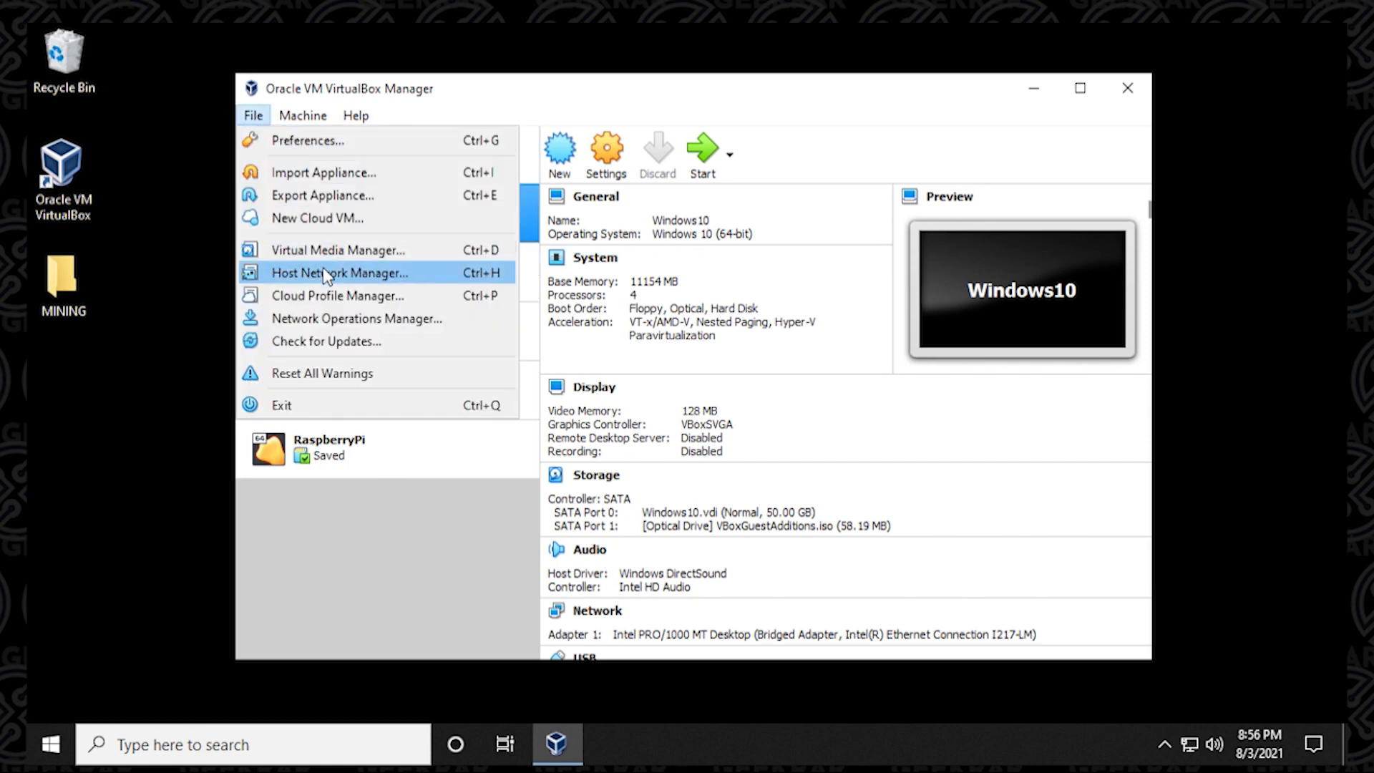
click(356, 317)
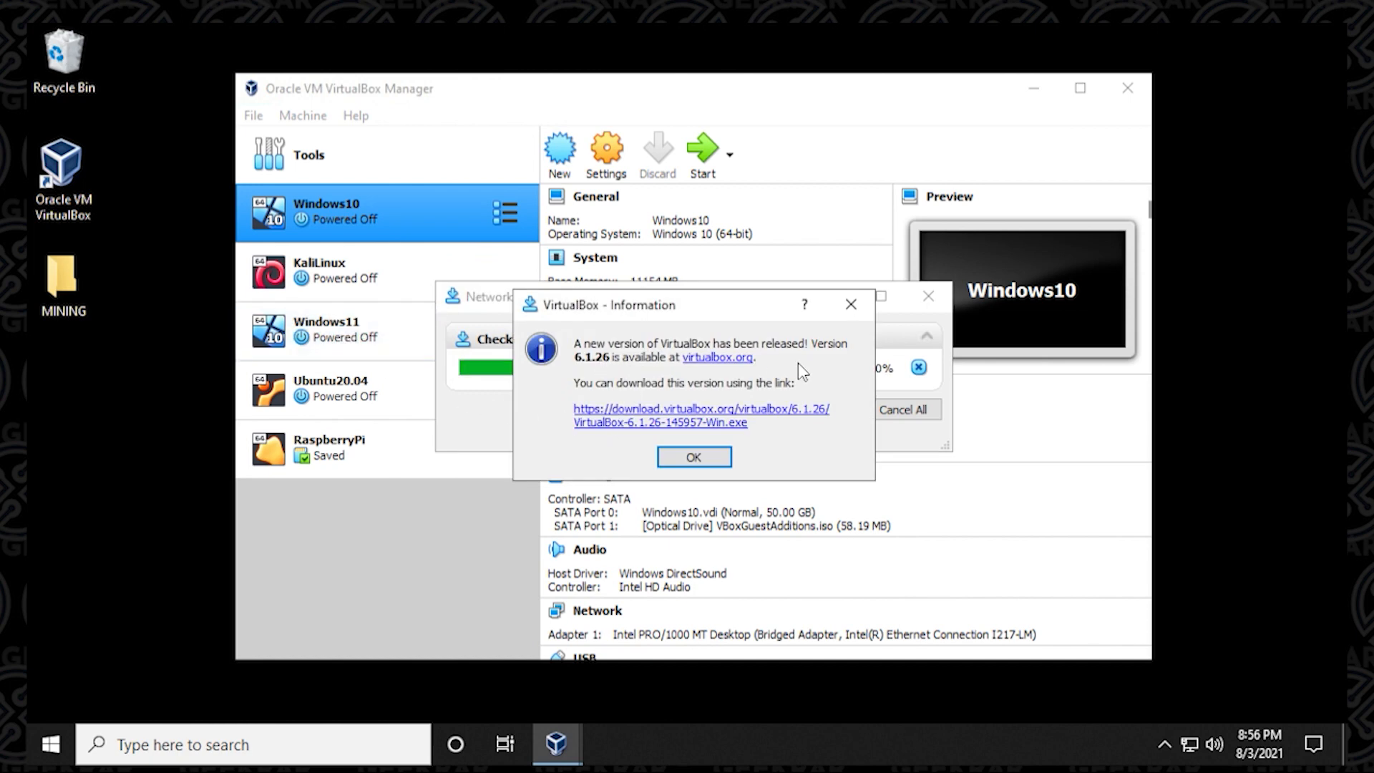
mouse_move(631, 398)
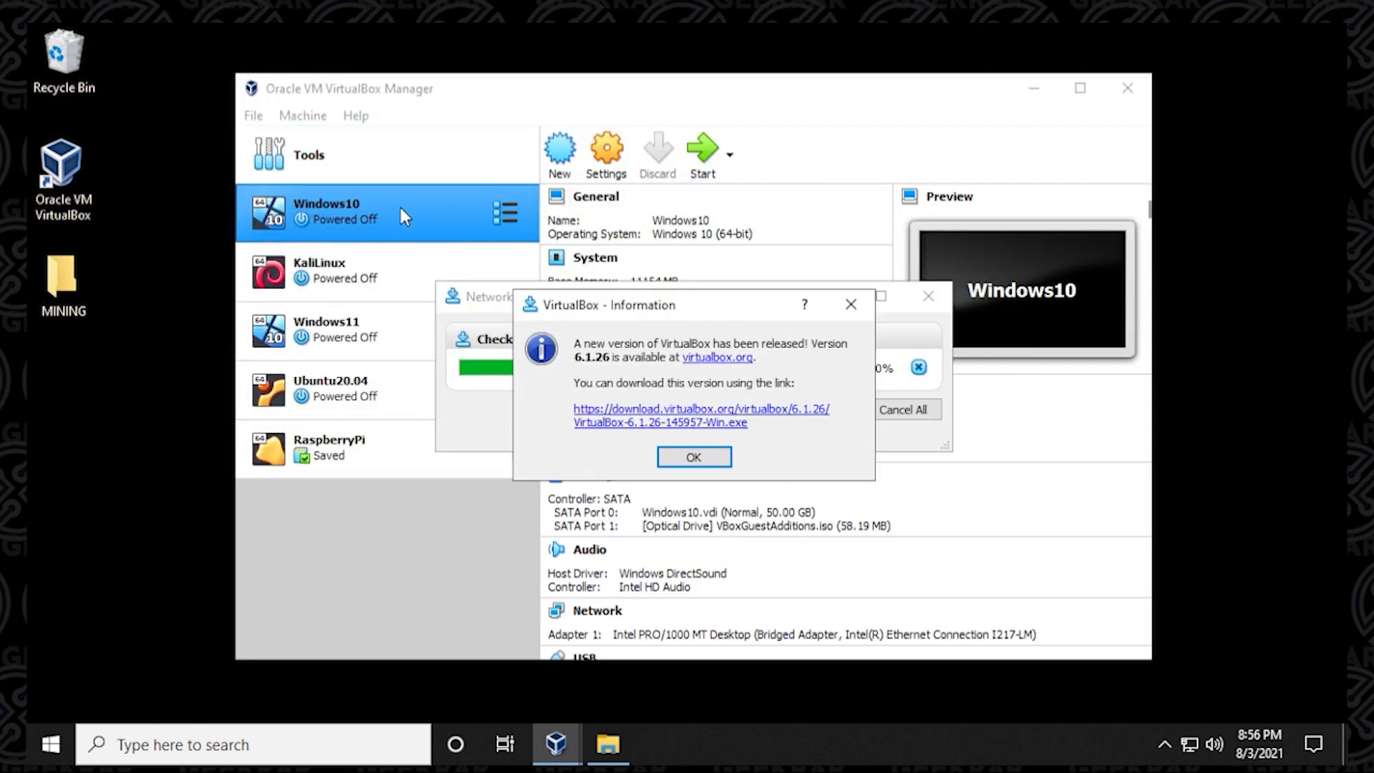
Dismiss the 6.1.26 notice, exit VirtualBox Manager, and open the Downloads folder
click(694, 457)
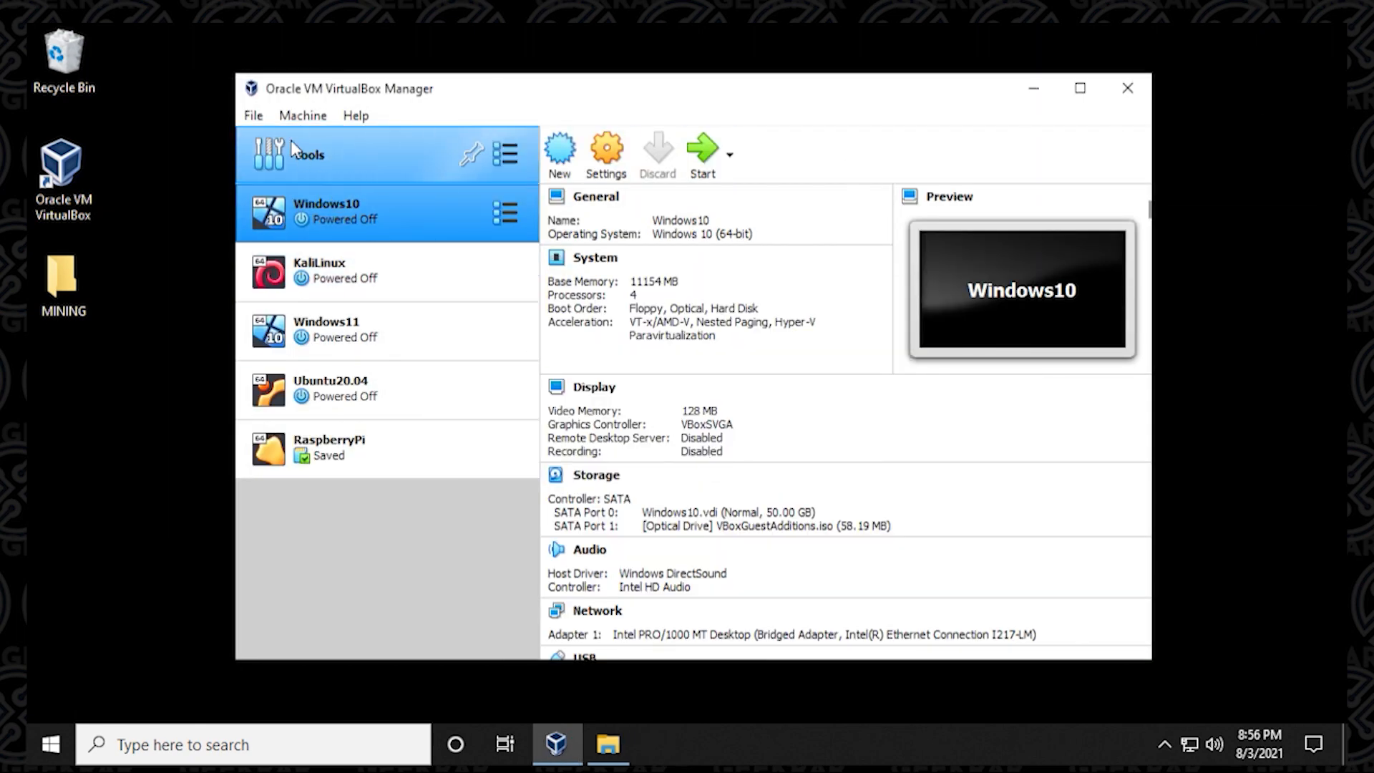
click(252, 115)
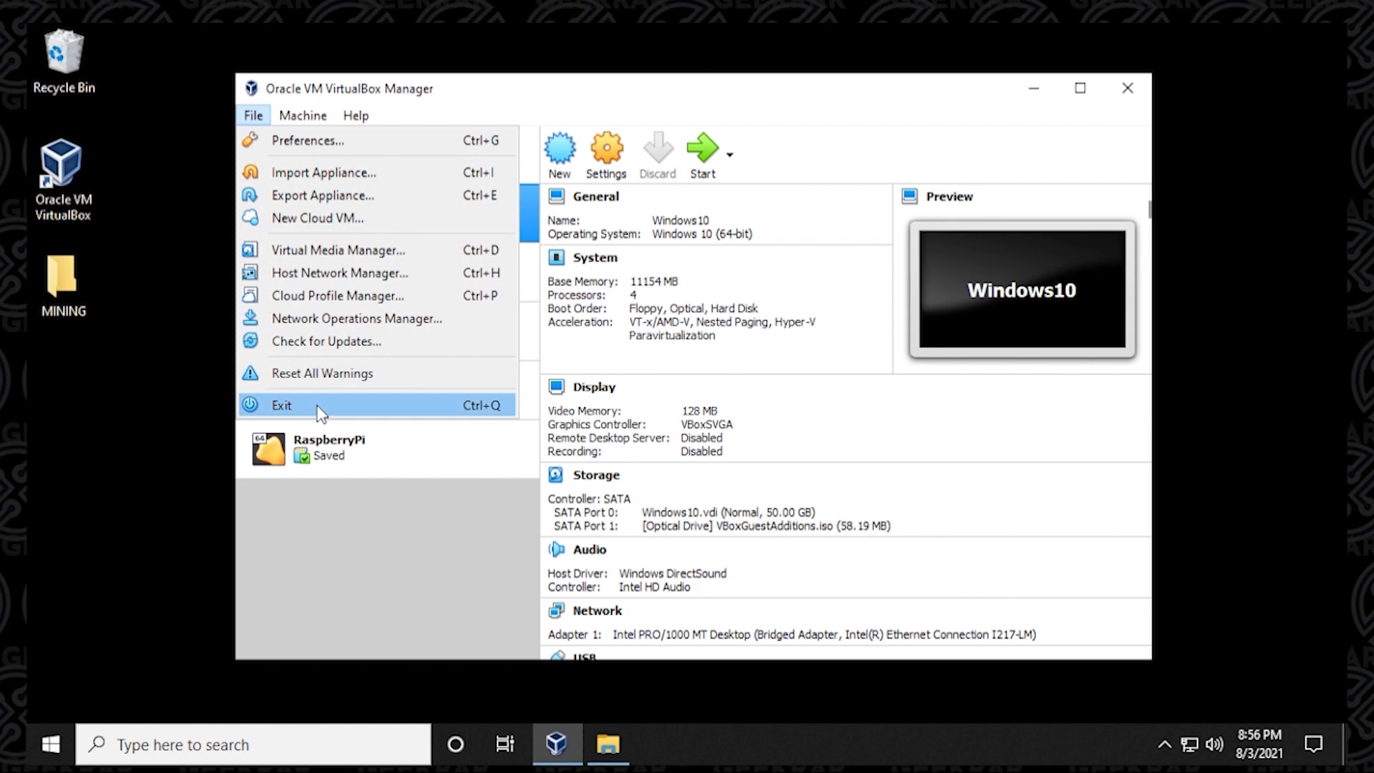
click(282, 405)
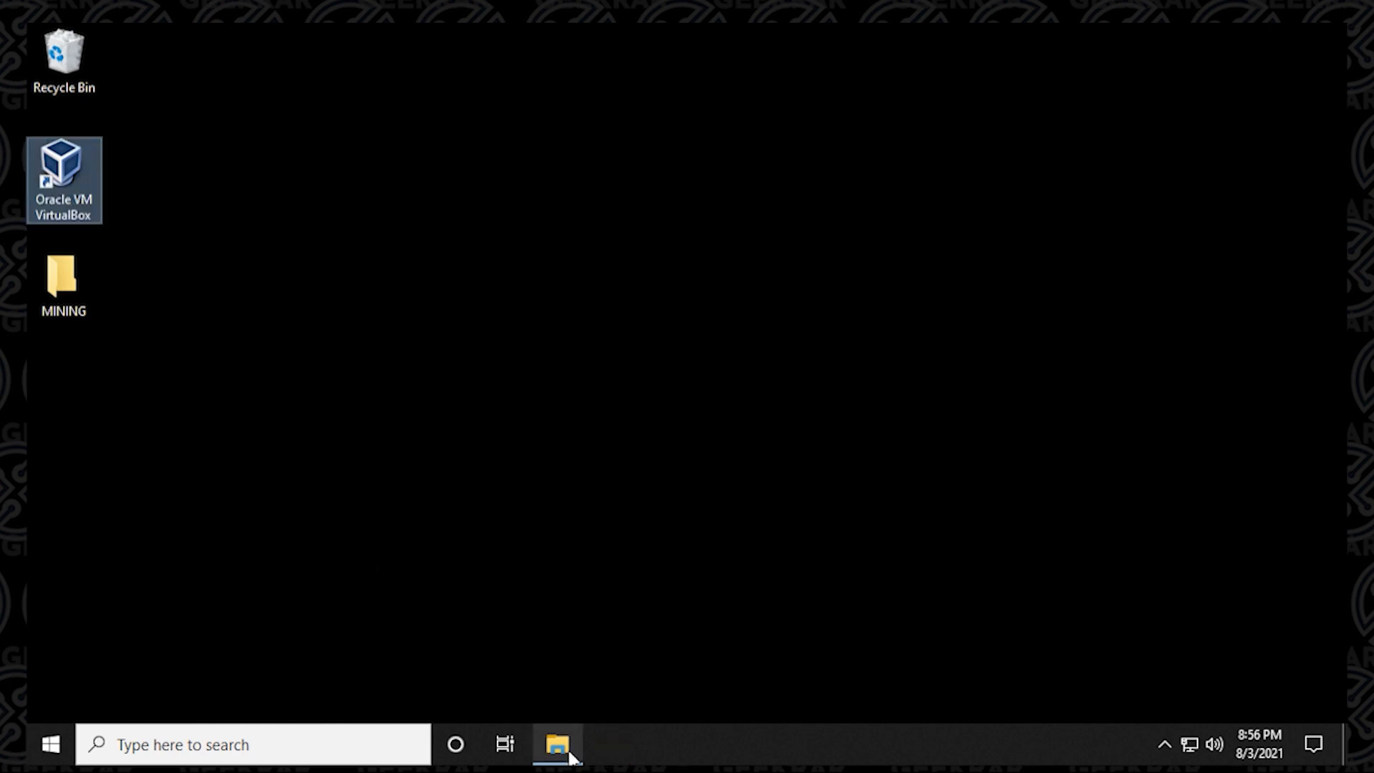
click(556, 744)
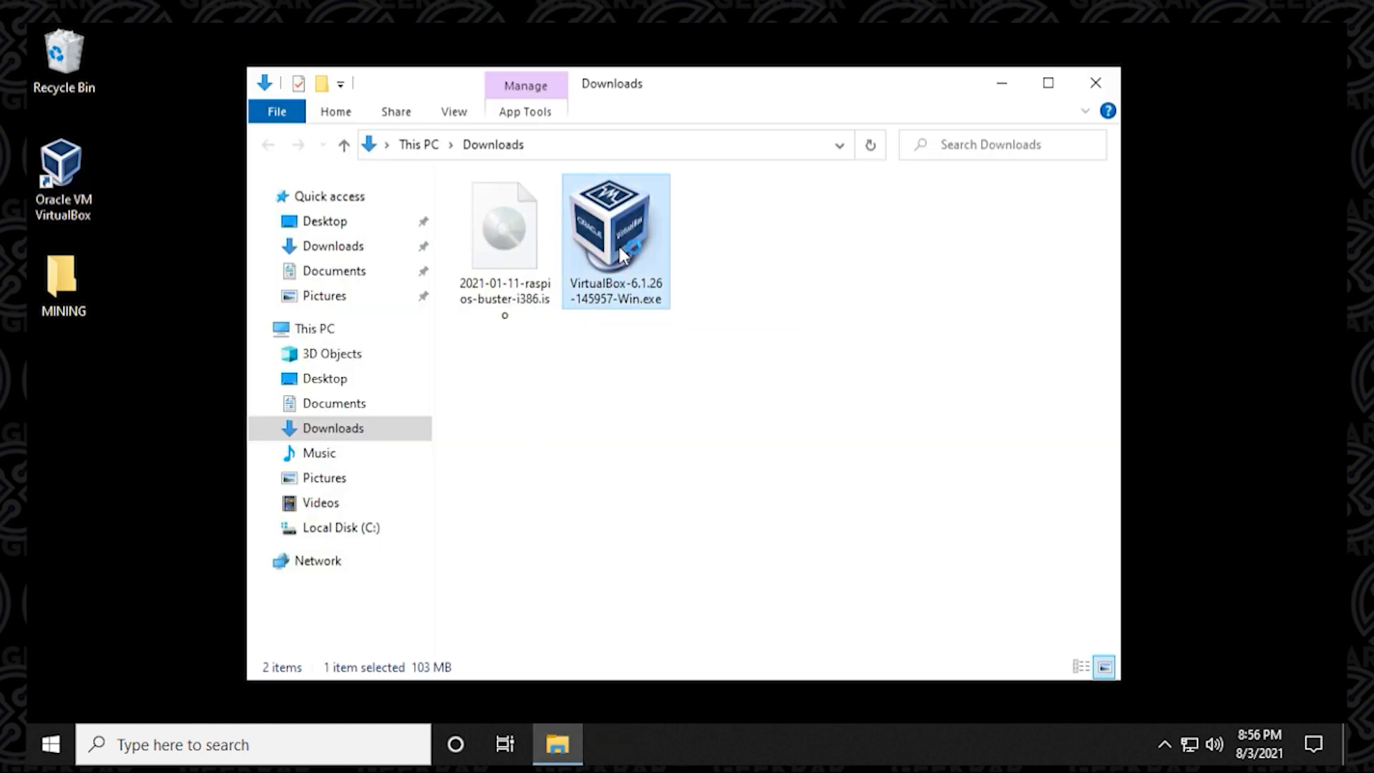
Install VirtualBox-6.1.26 with default features, shortcuts and network reset, then finish the wizard
double_click(616, 230)
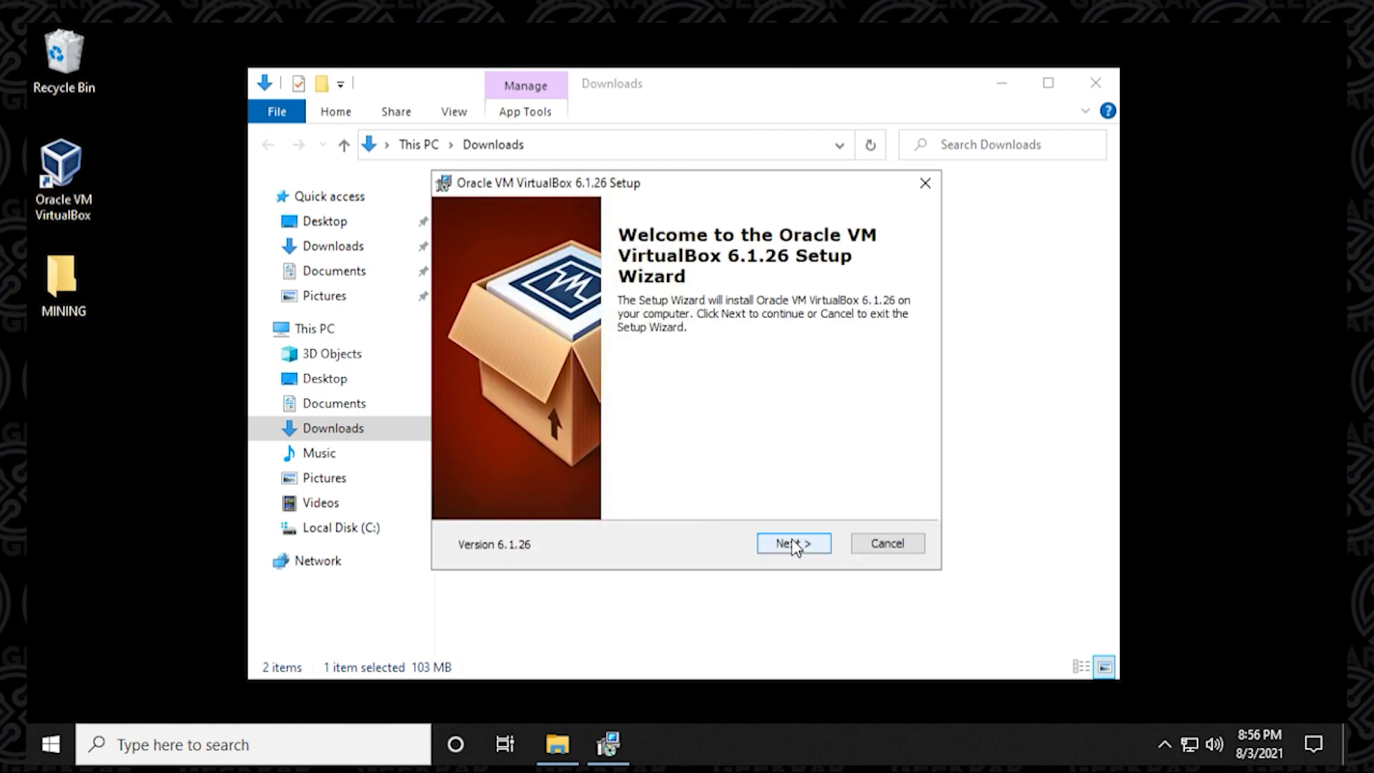
click(791, 543)
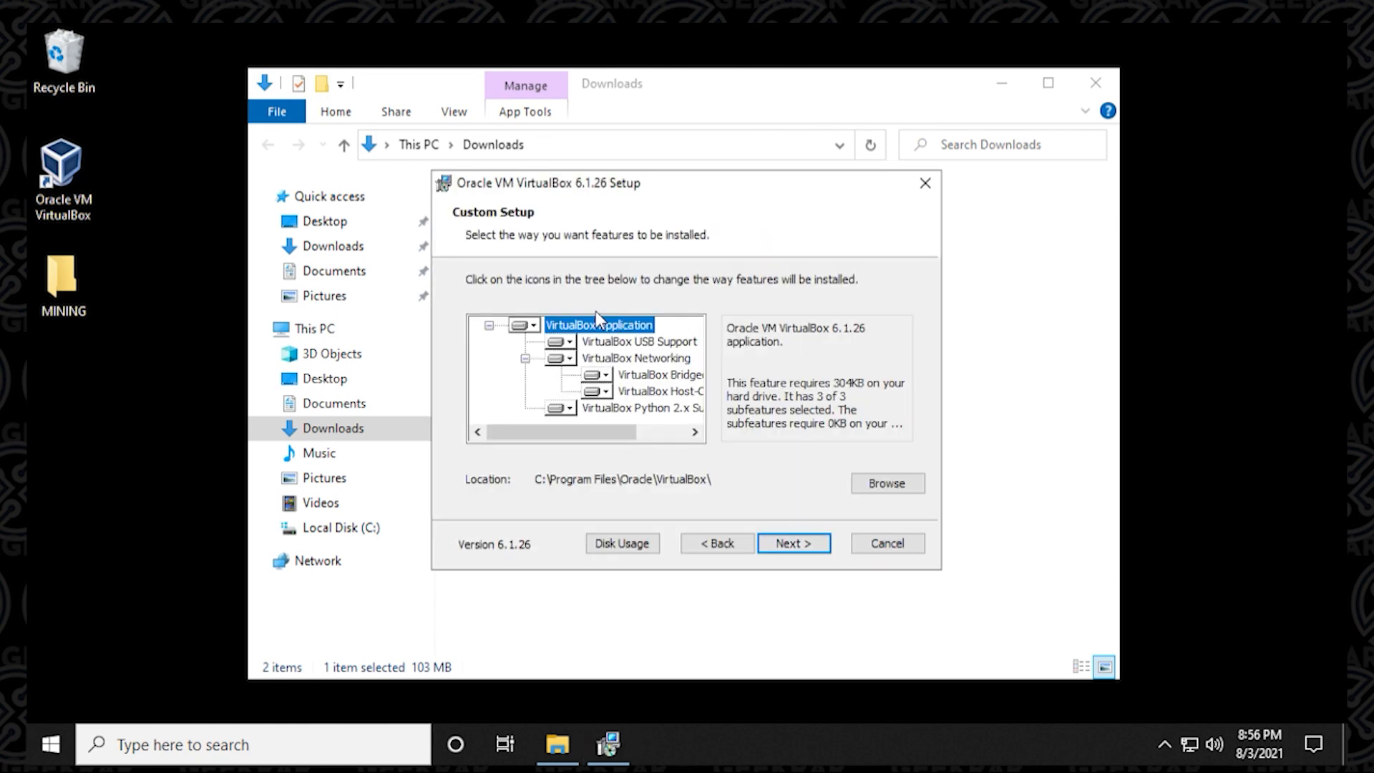
mouse_move(732, 526)
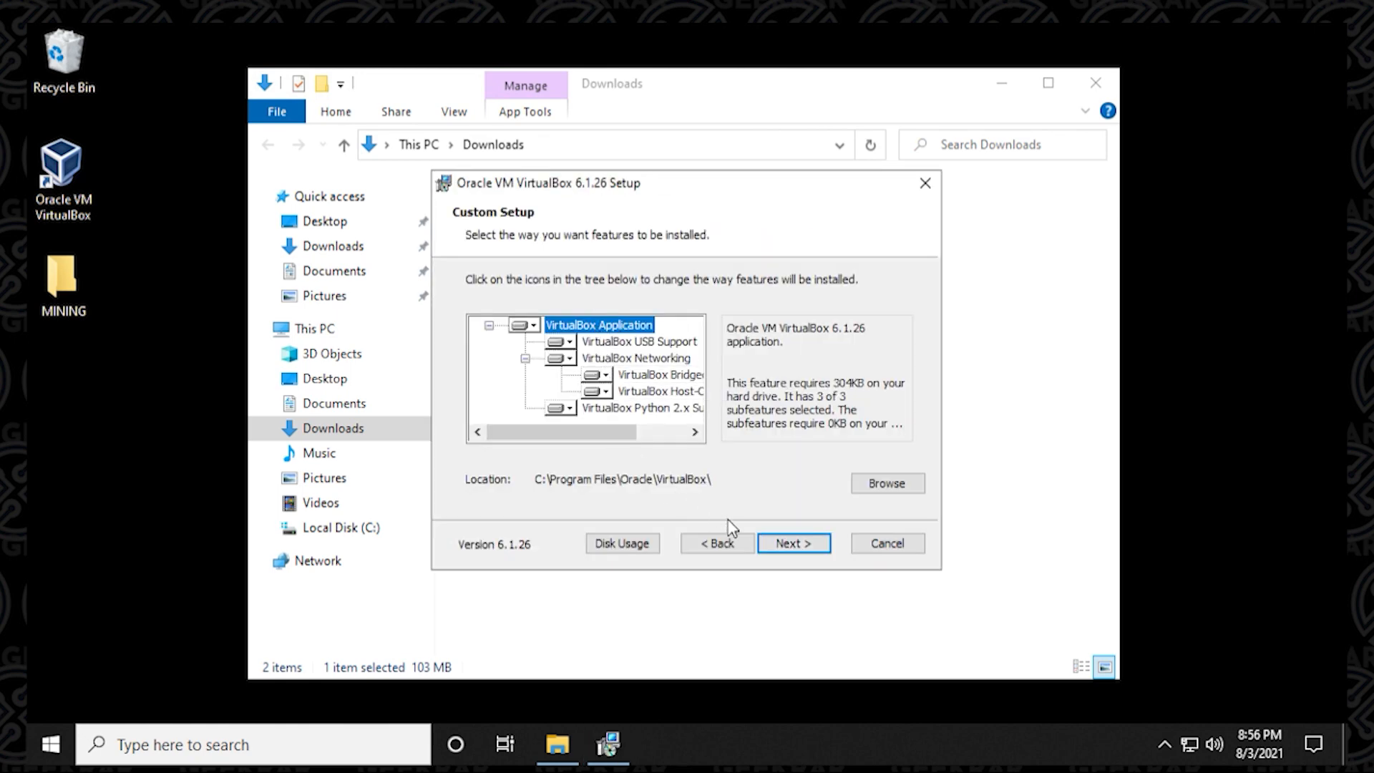
click(791, 543)
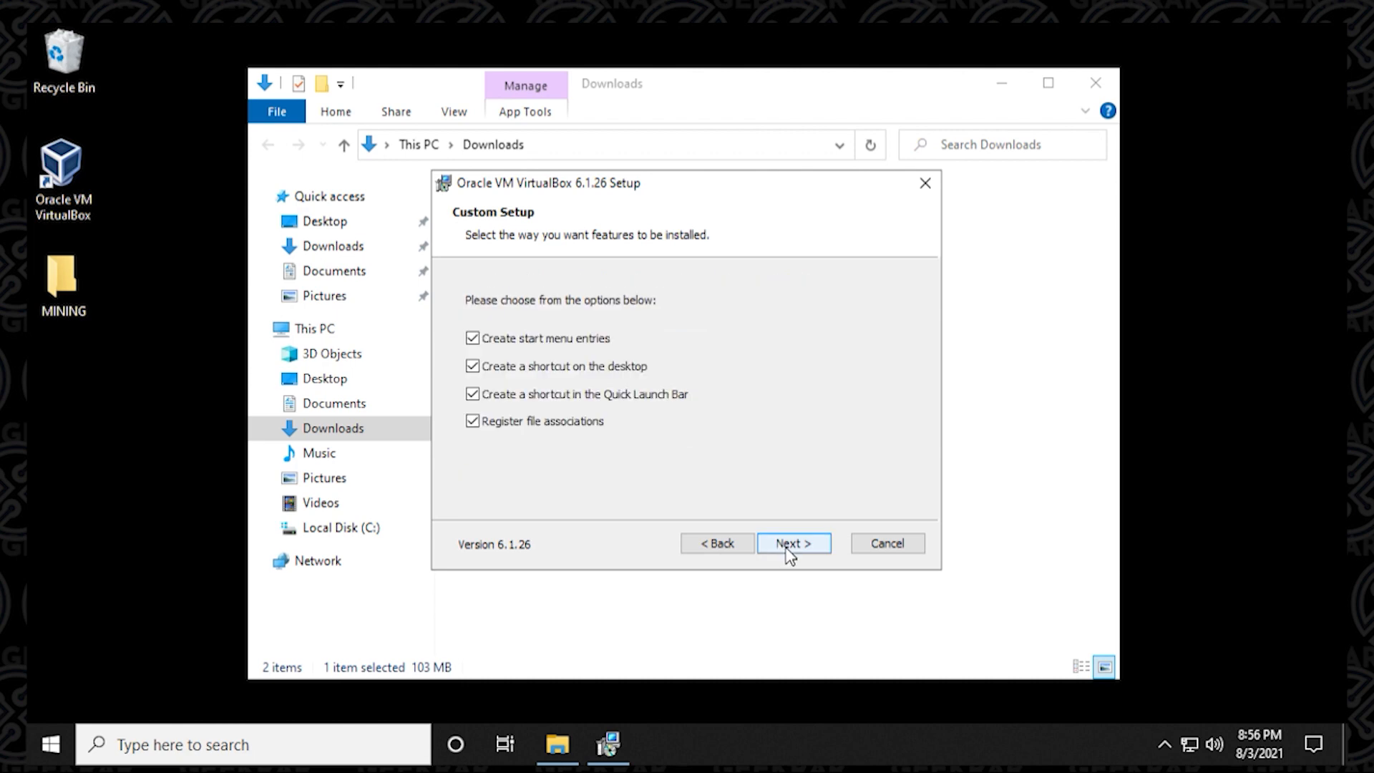
click(792, 543)
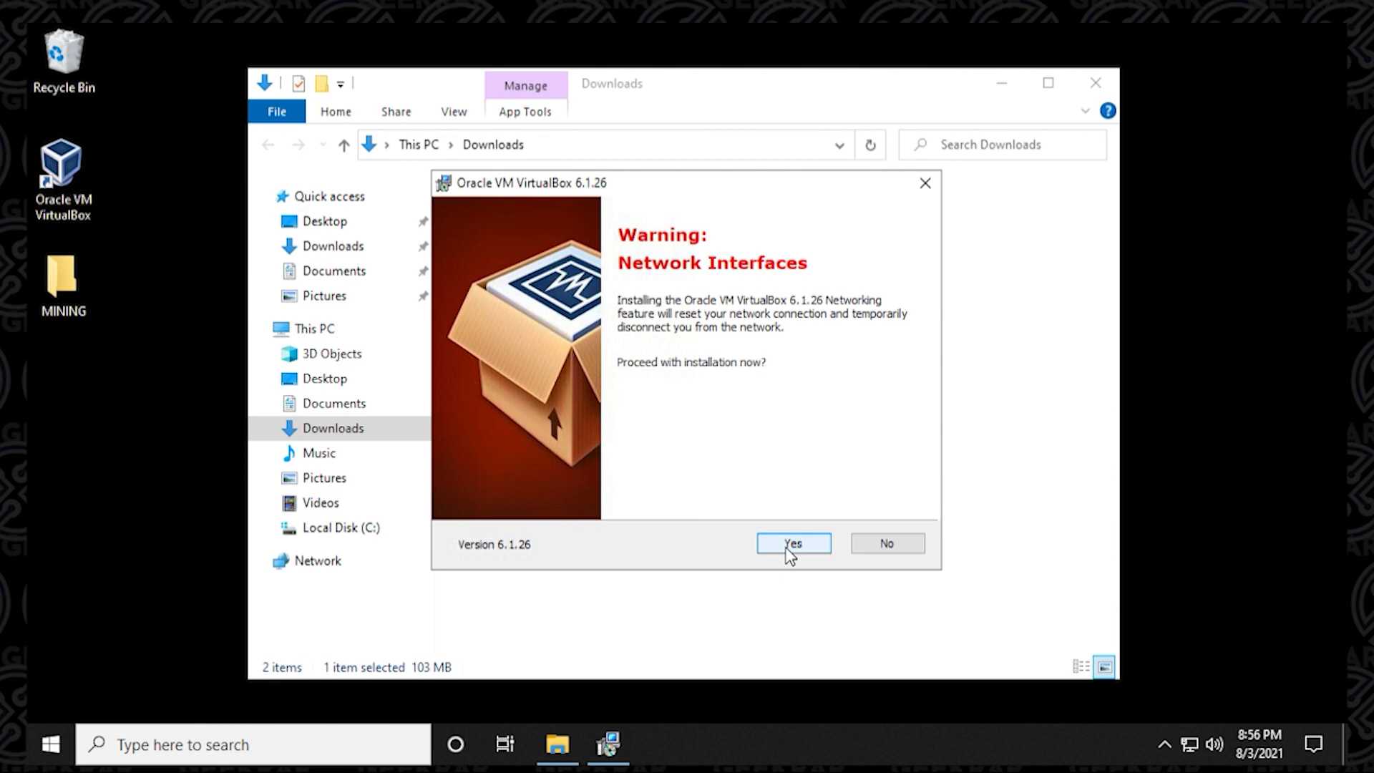
click(791, 543)
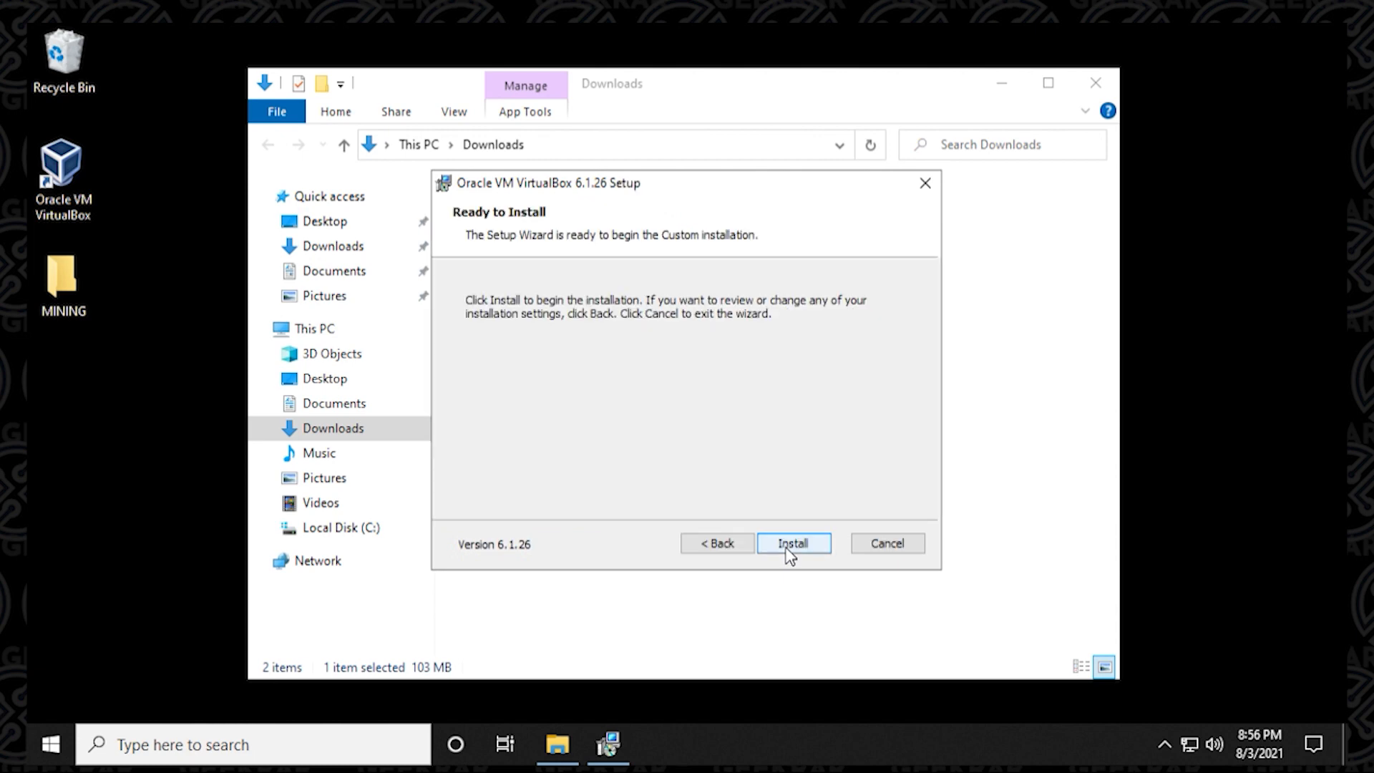
click(792, 543)
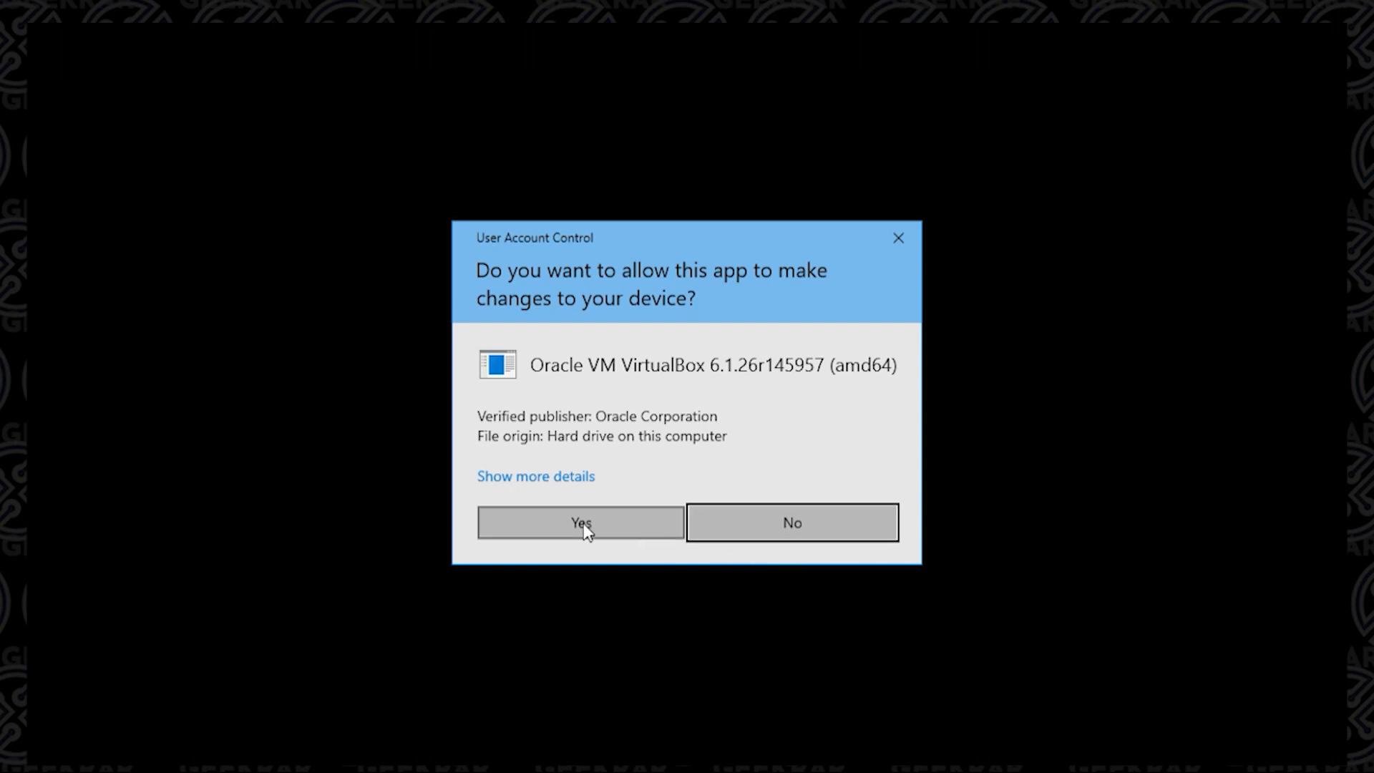
click(580, 522)
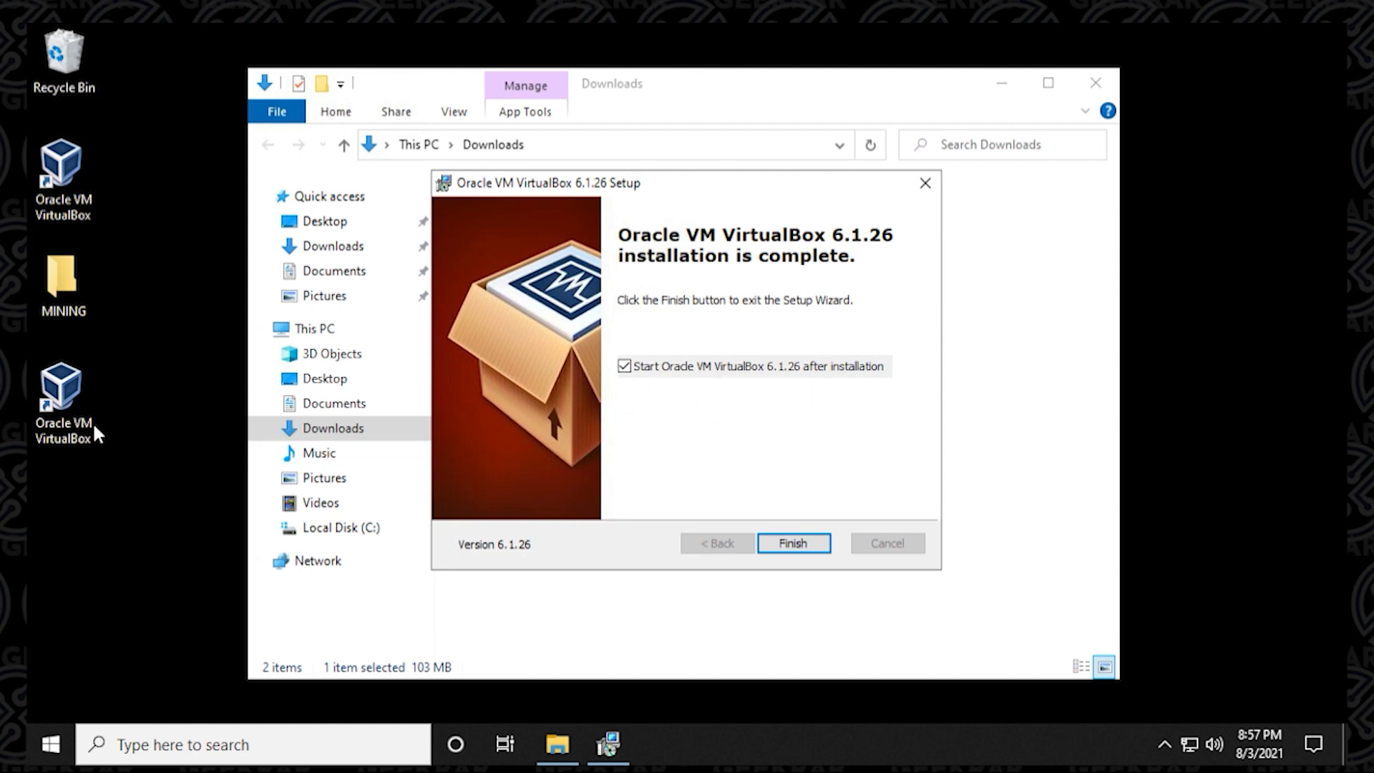
click(62, 398)
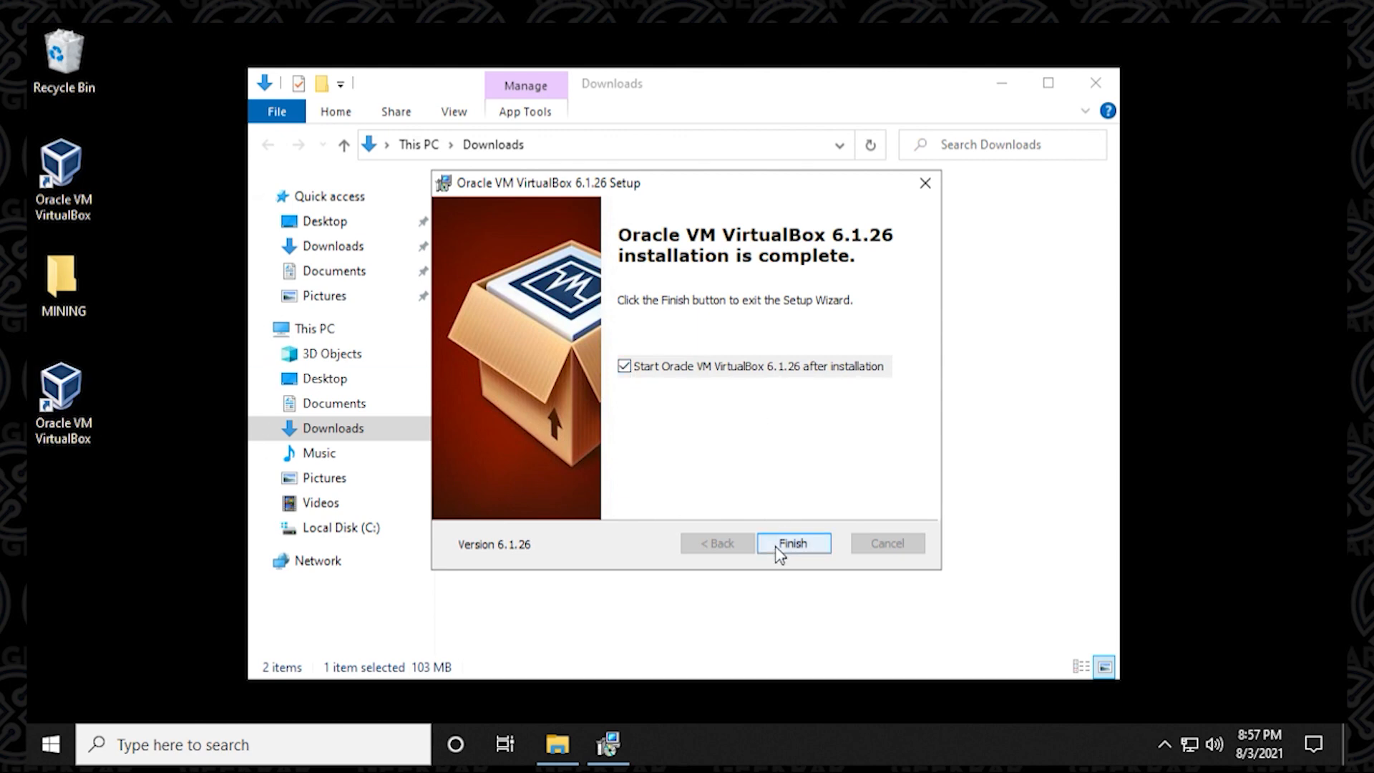
click(791, 543)
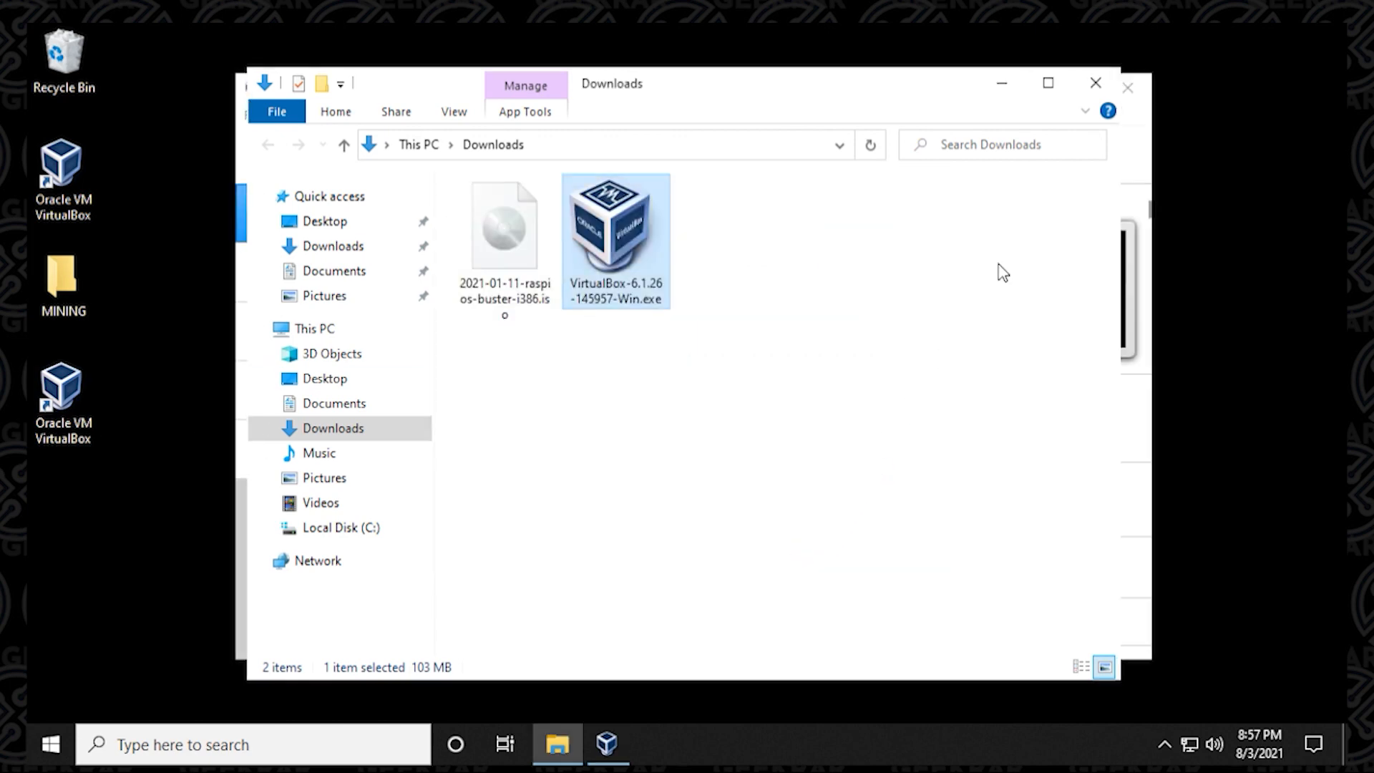
In the relaunched Manager, download the 6.1.26 Extension Pack and start installing it
click(607, 744)
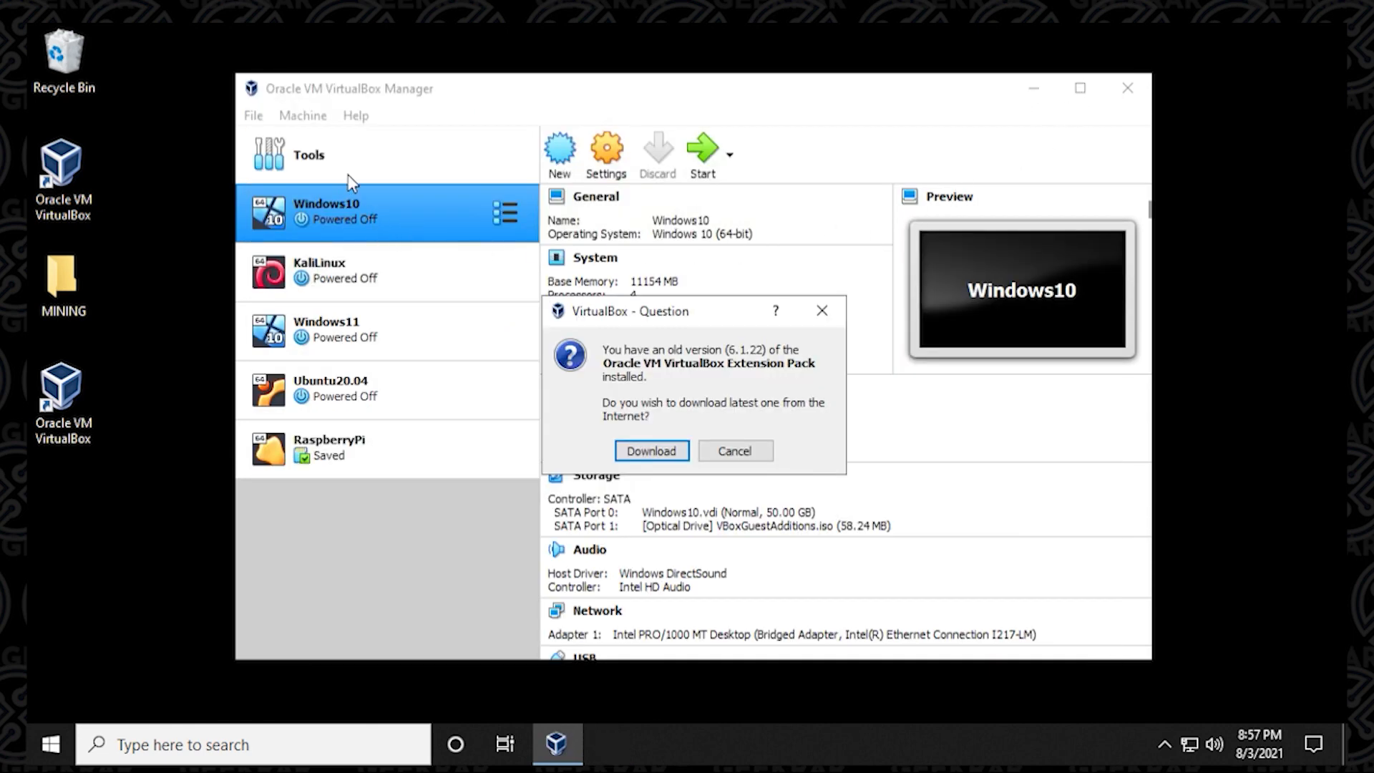
mouse_move(429, 475)
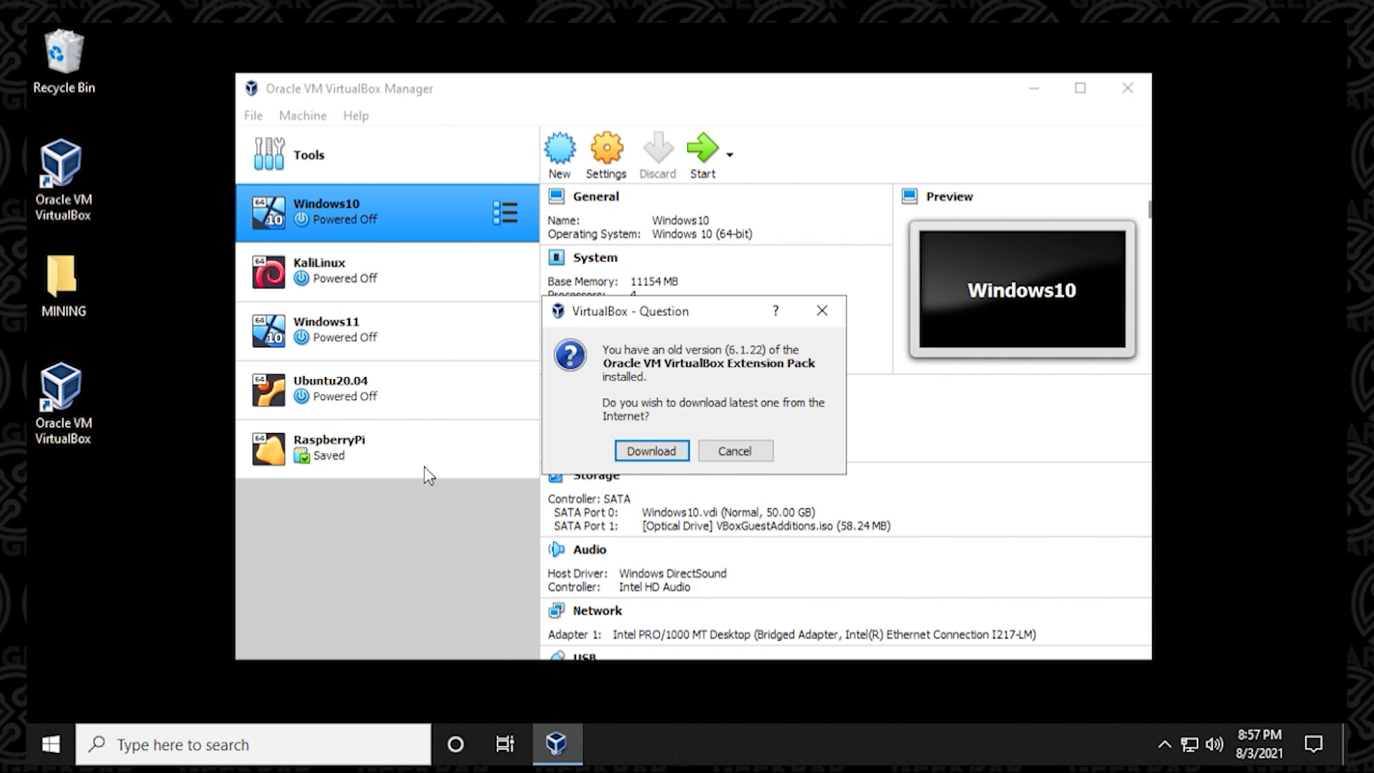
mouse_move(770, 365)
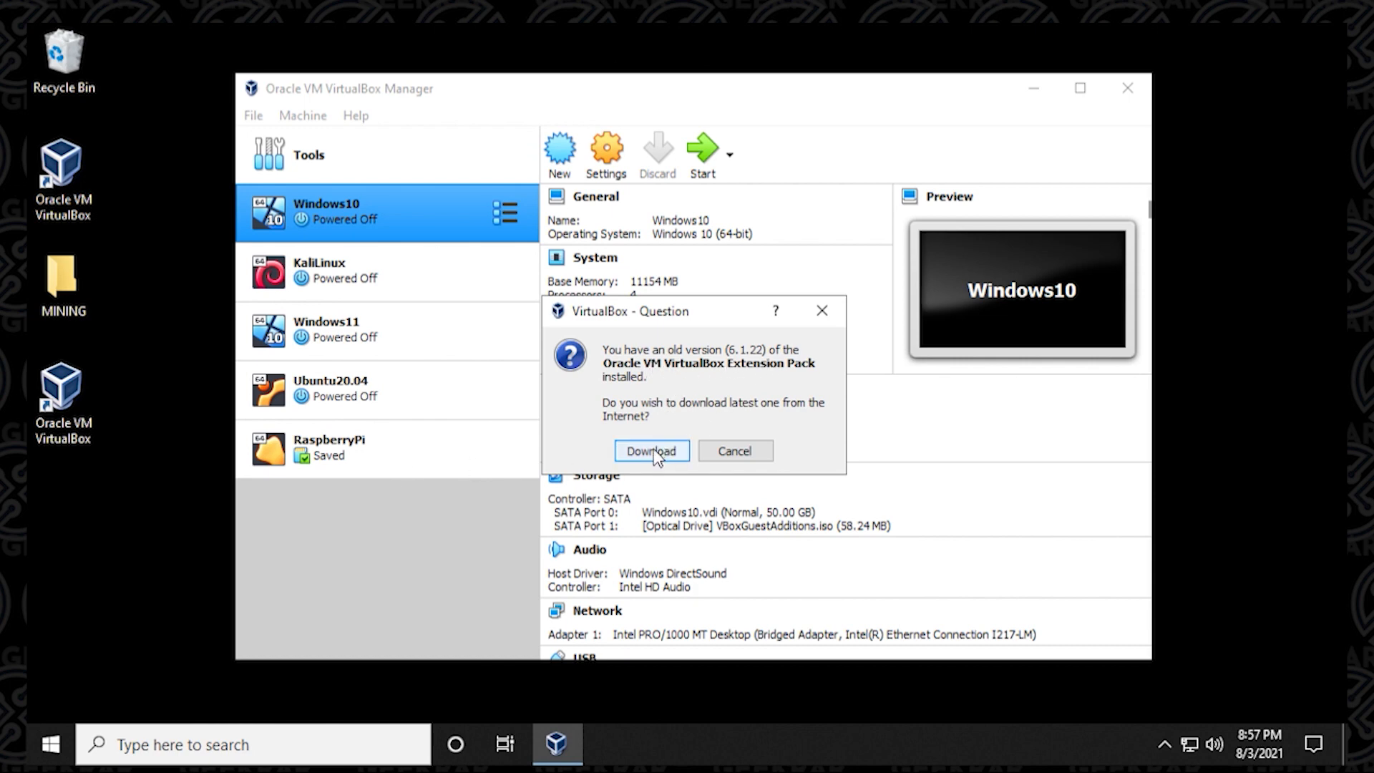
click(650, 450)
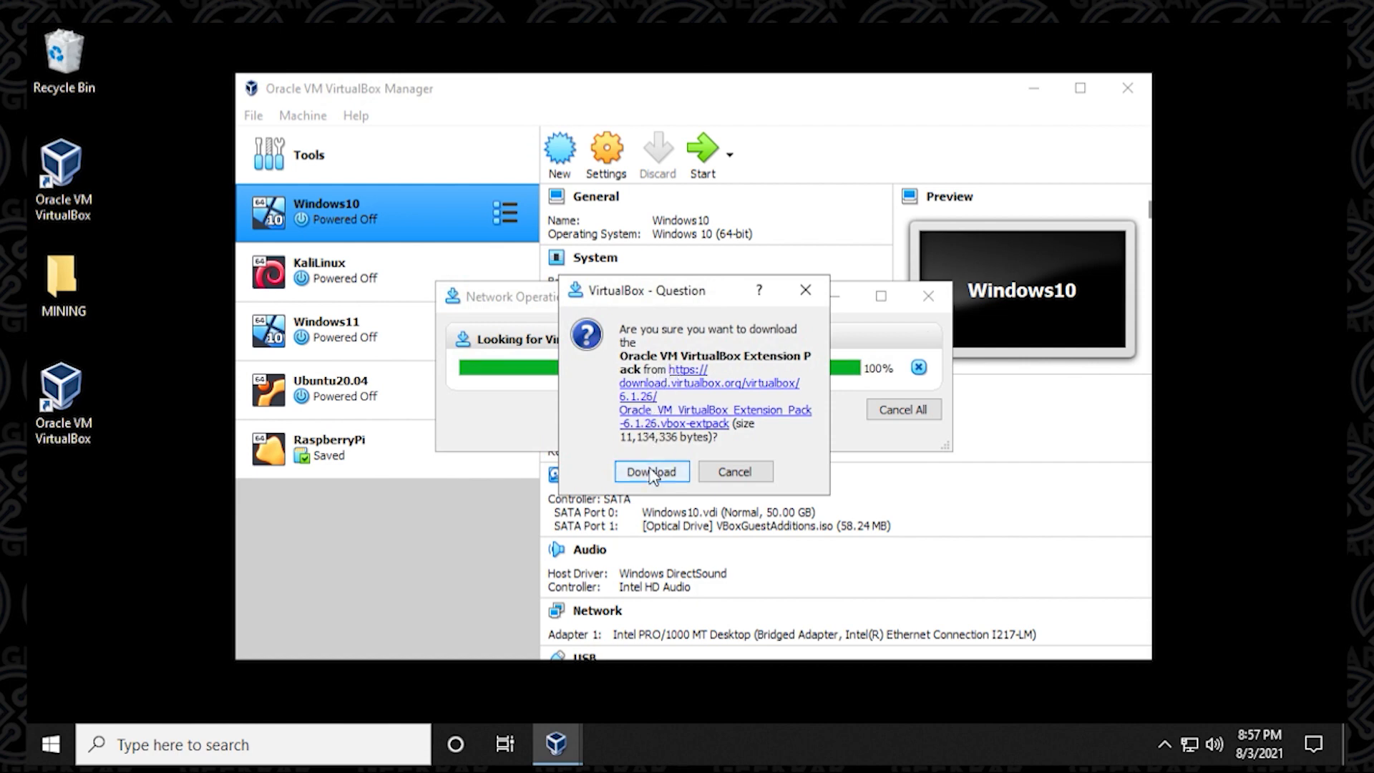
click(651, 472)
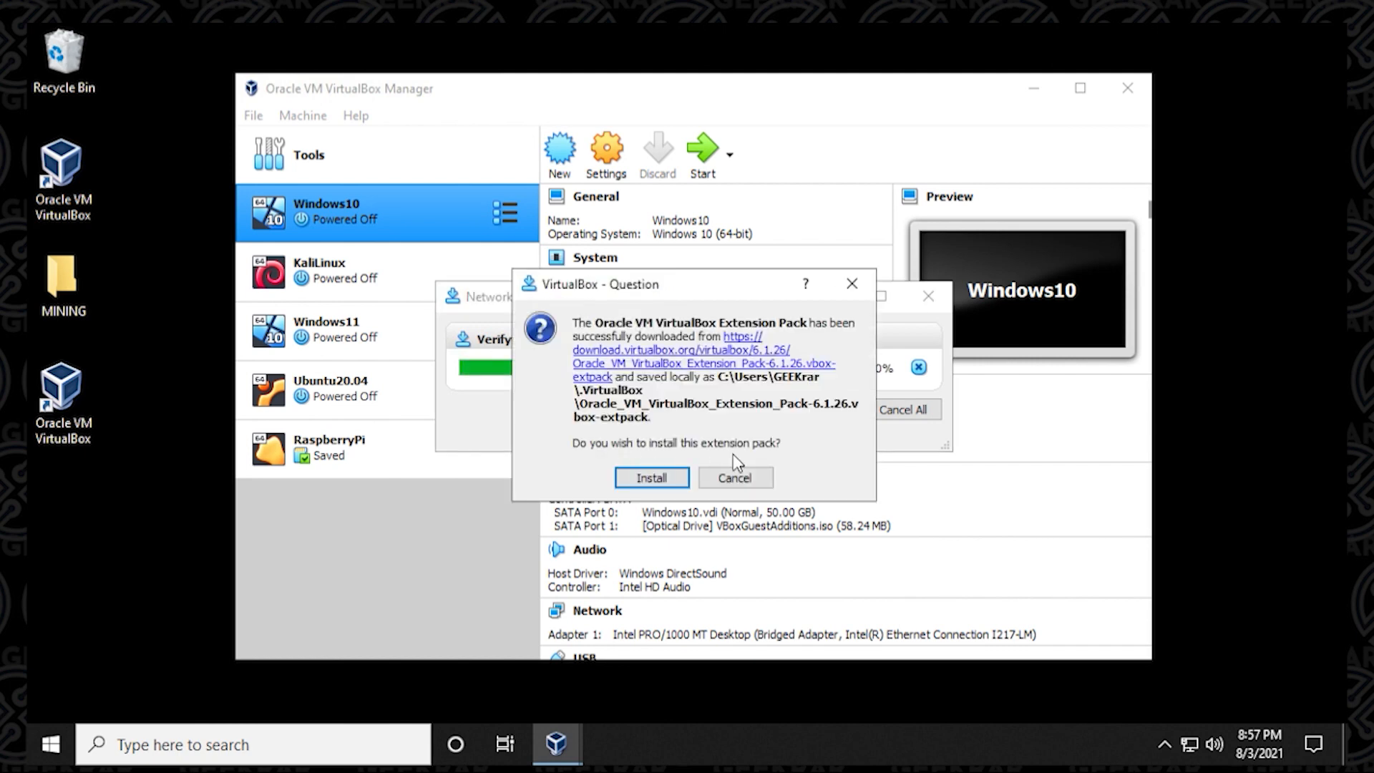
click(651, 478)
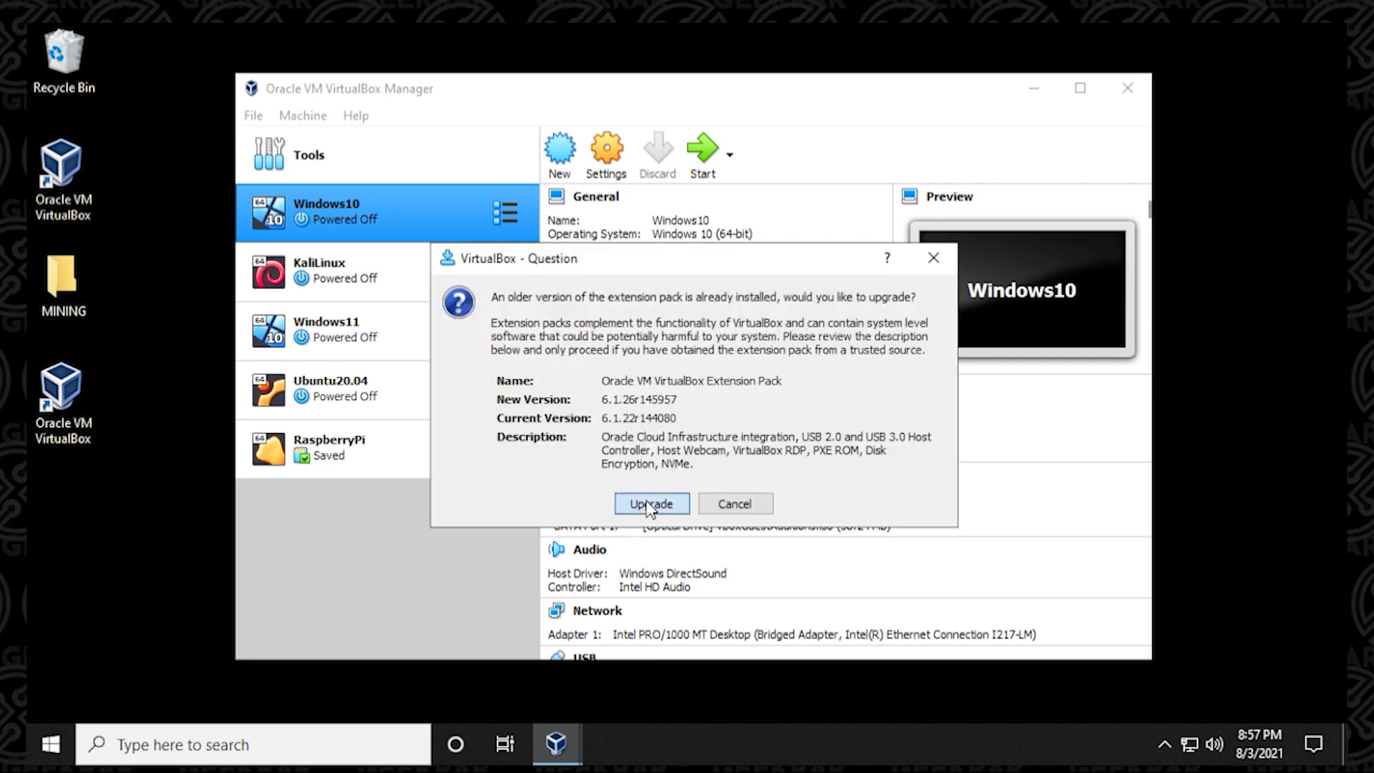
Upgrade the Extension Pack from 6.1.22 to 6.1.26, accept the license, and delete both pack files
click(651, 503)
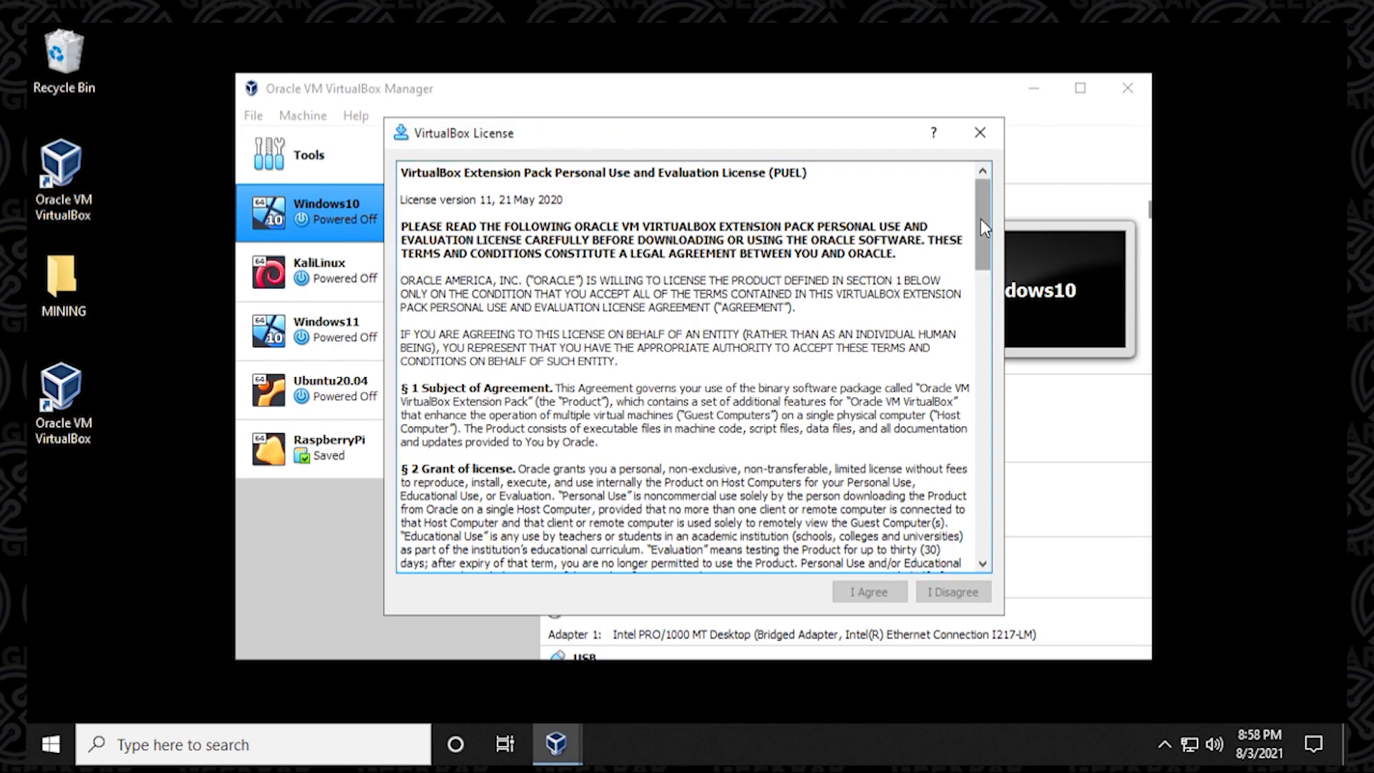
scroll(down, 3)
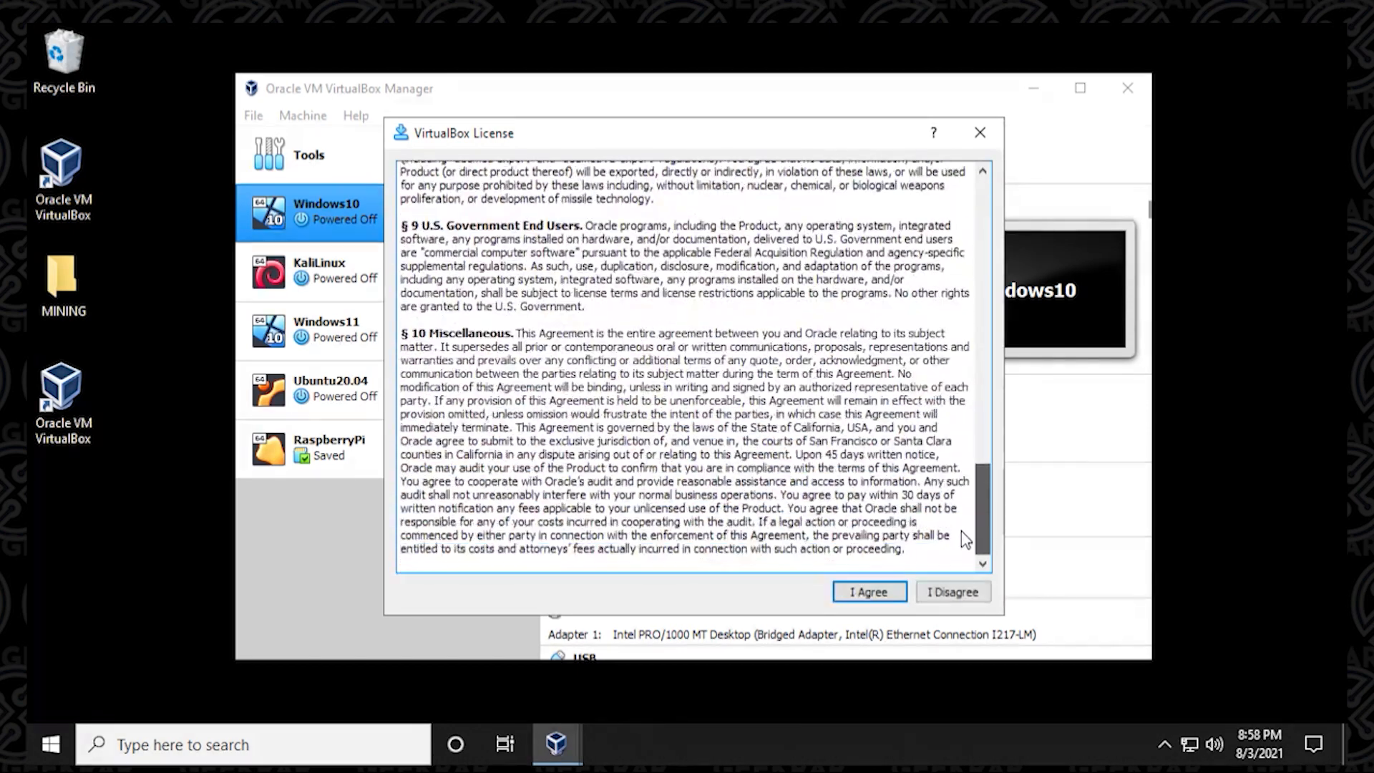
click(868, 592)
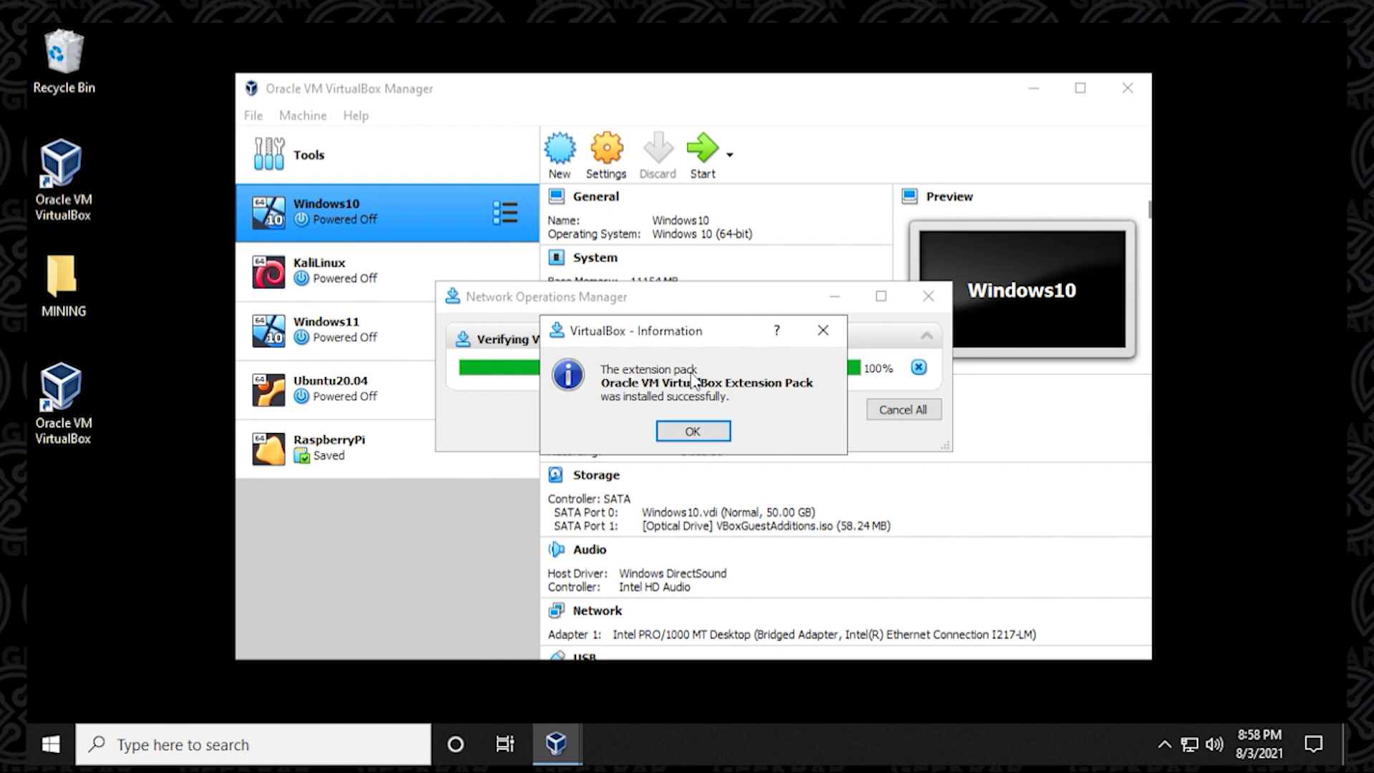
click(691, 430)
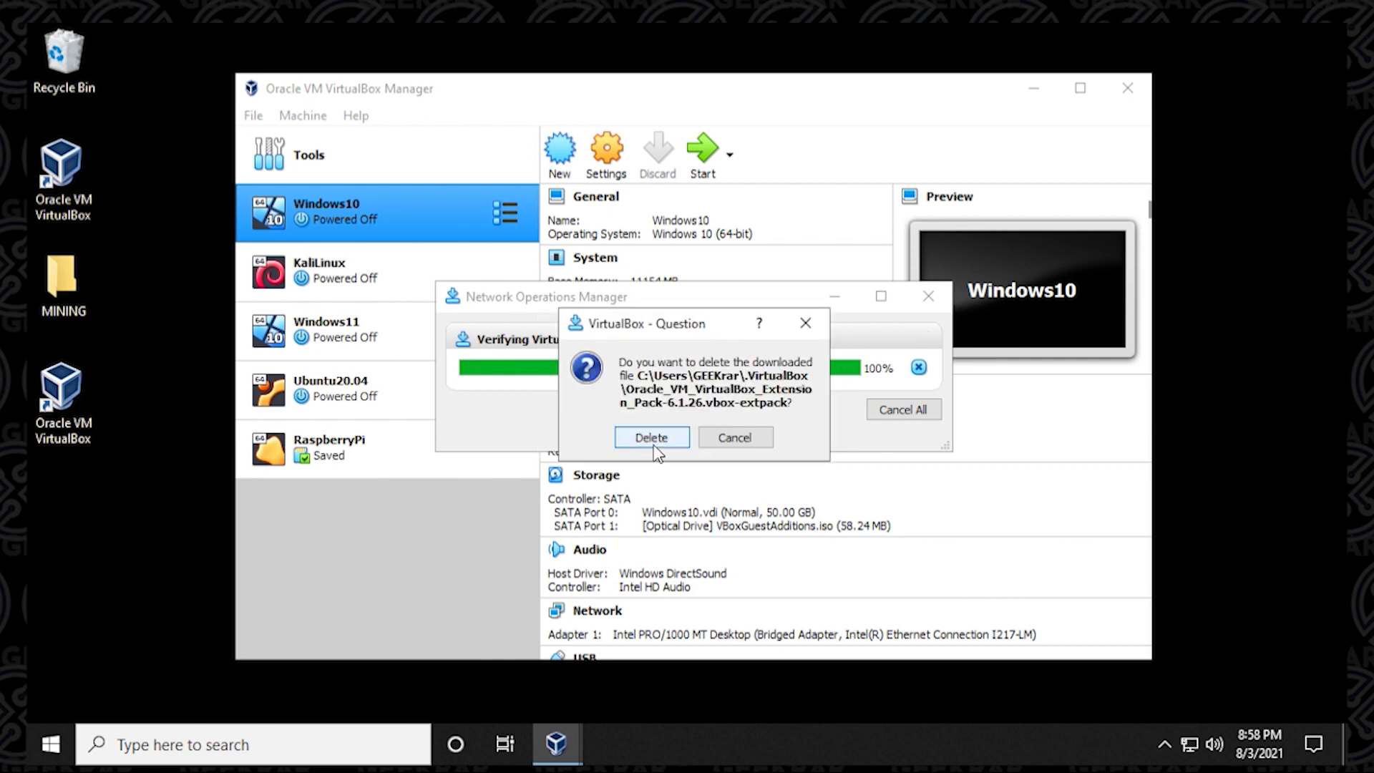
click(651, 436)
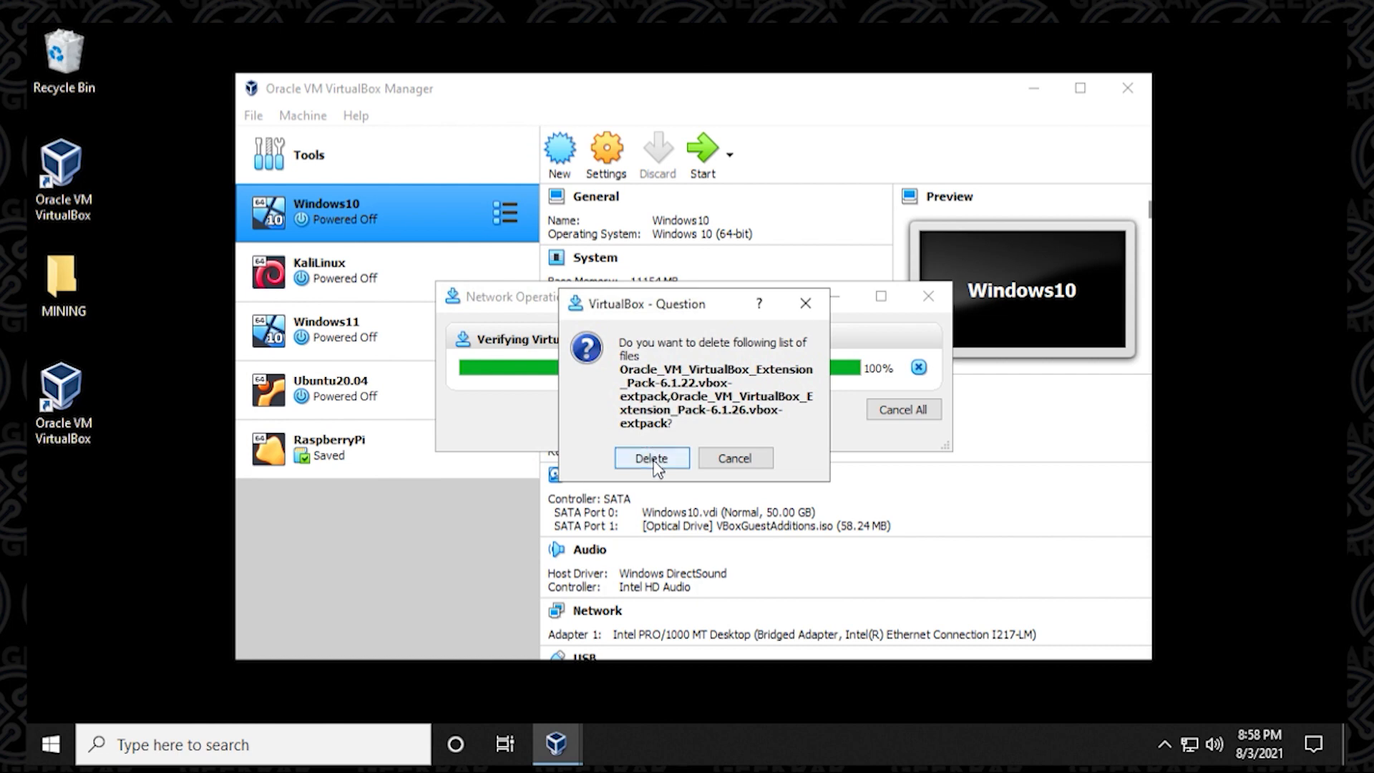
click(651, 457)
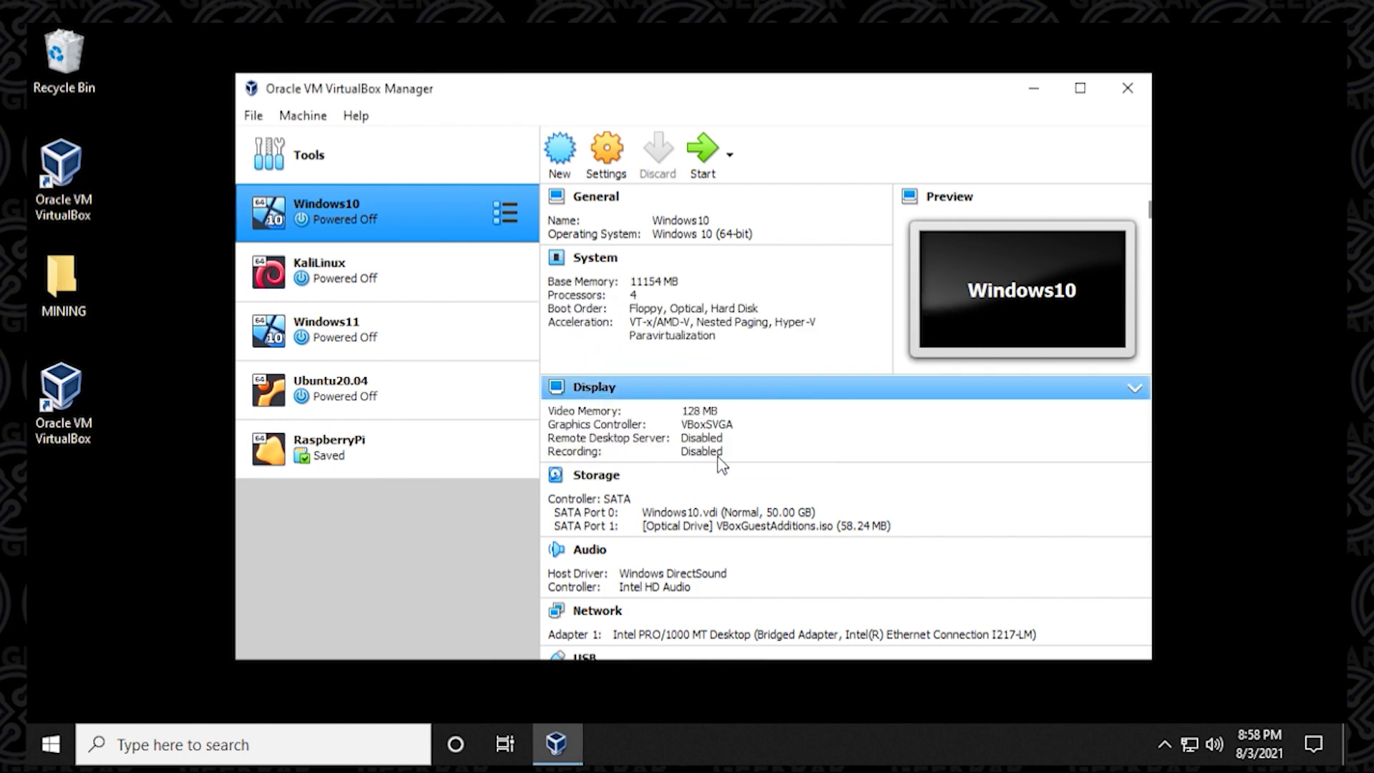
click(355, 115)
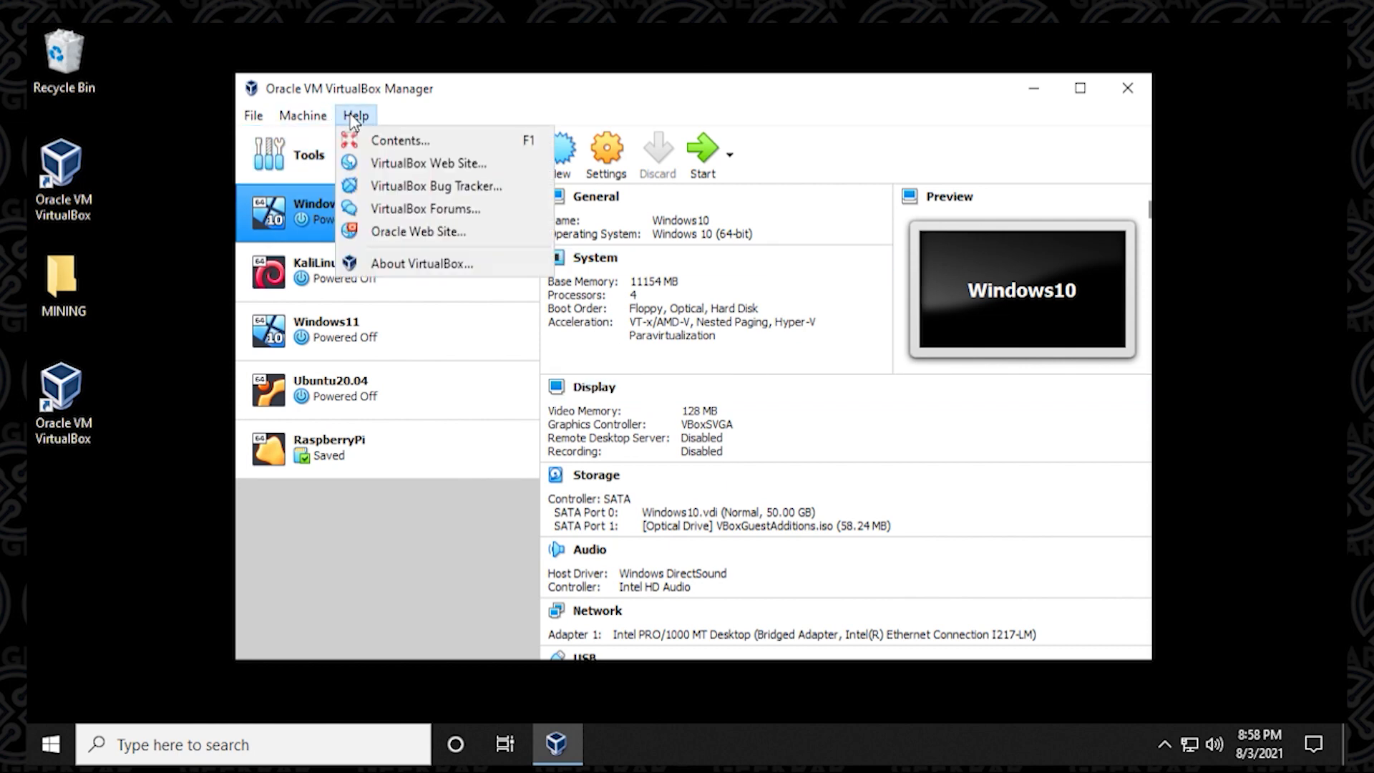
click(422, 264)
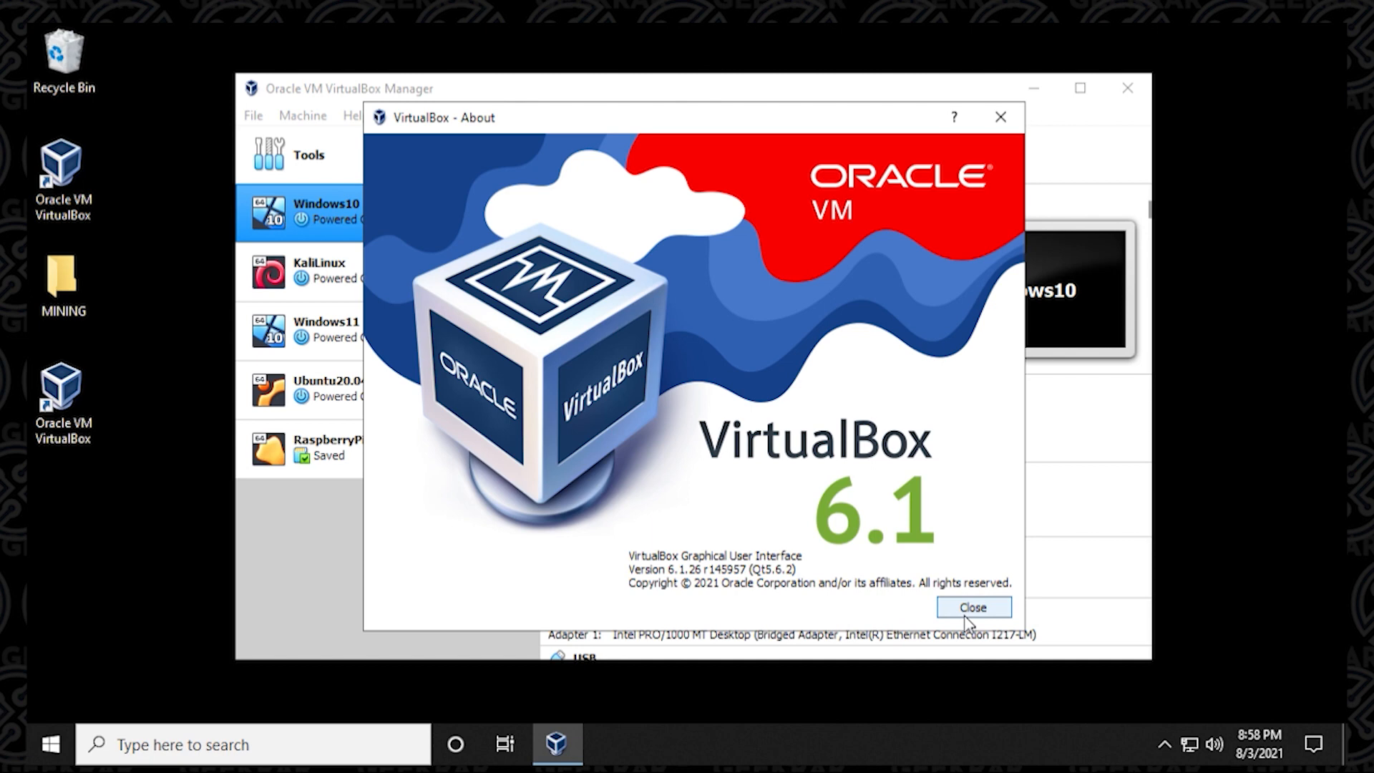
click(971, 606)
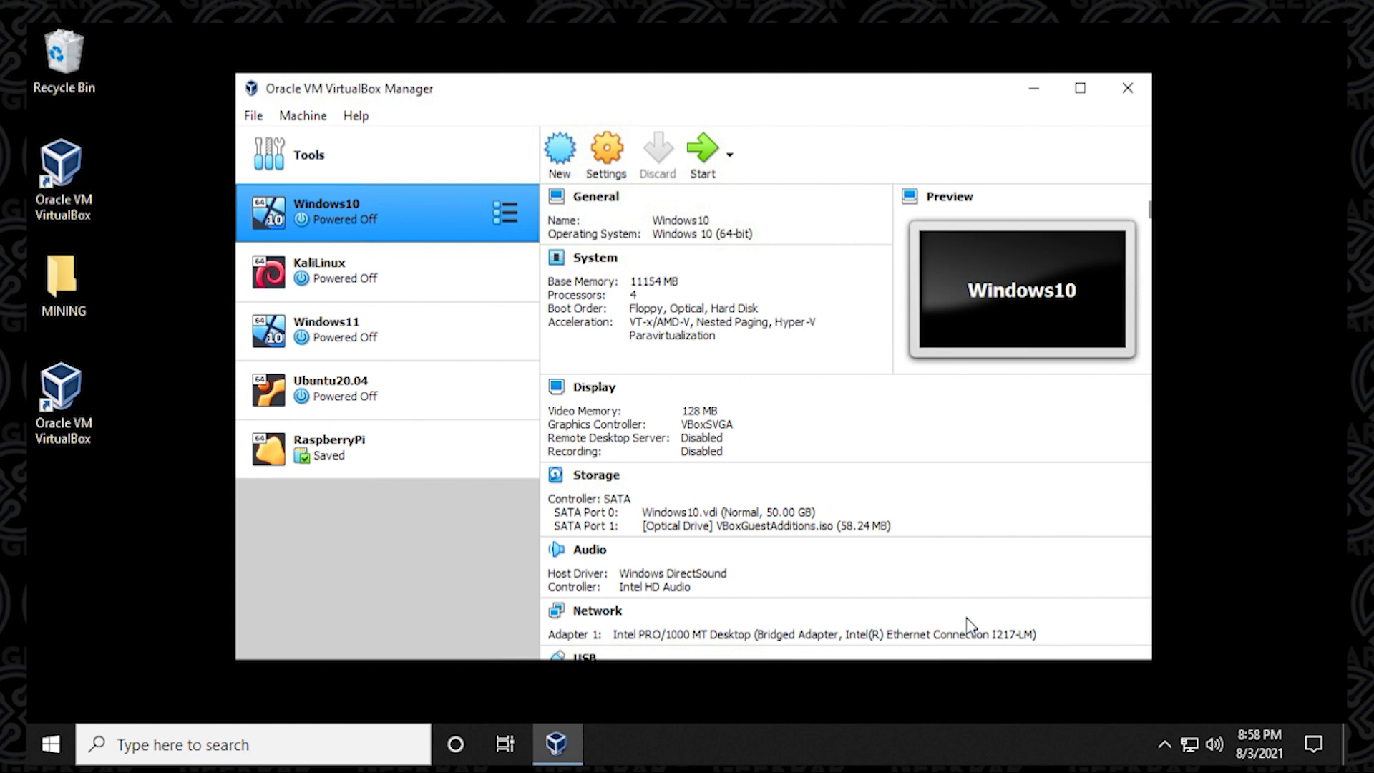
mouse_move(403, 248)
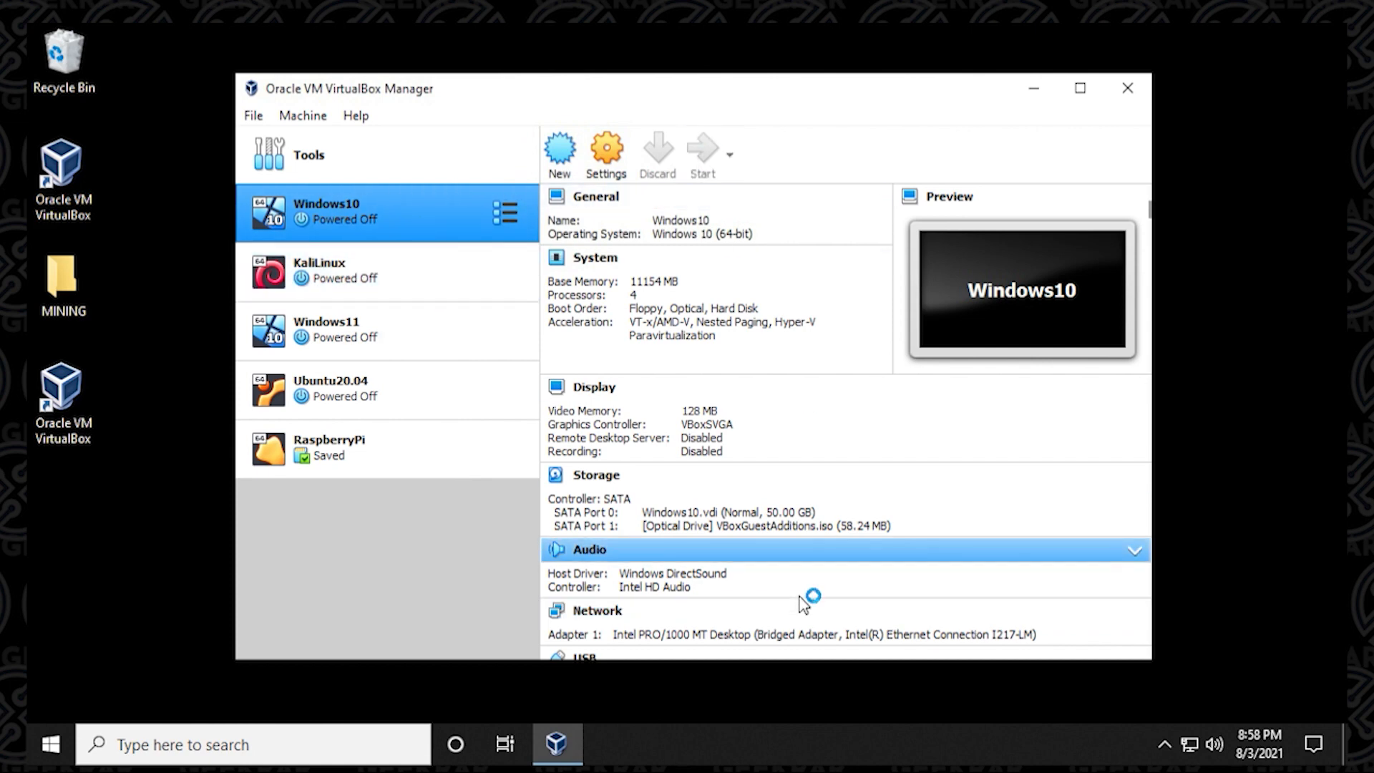
mouse_move(927, 610)
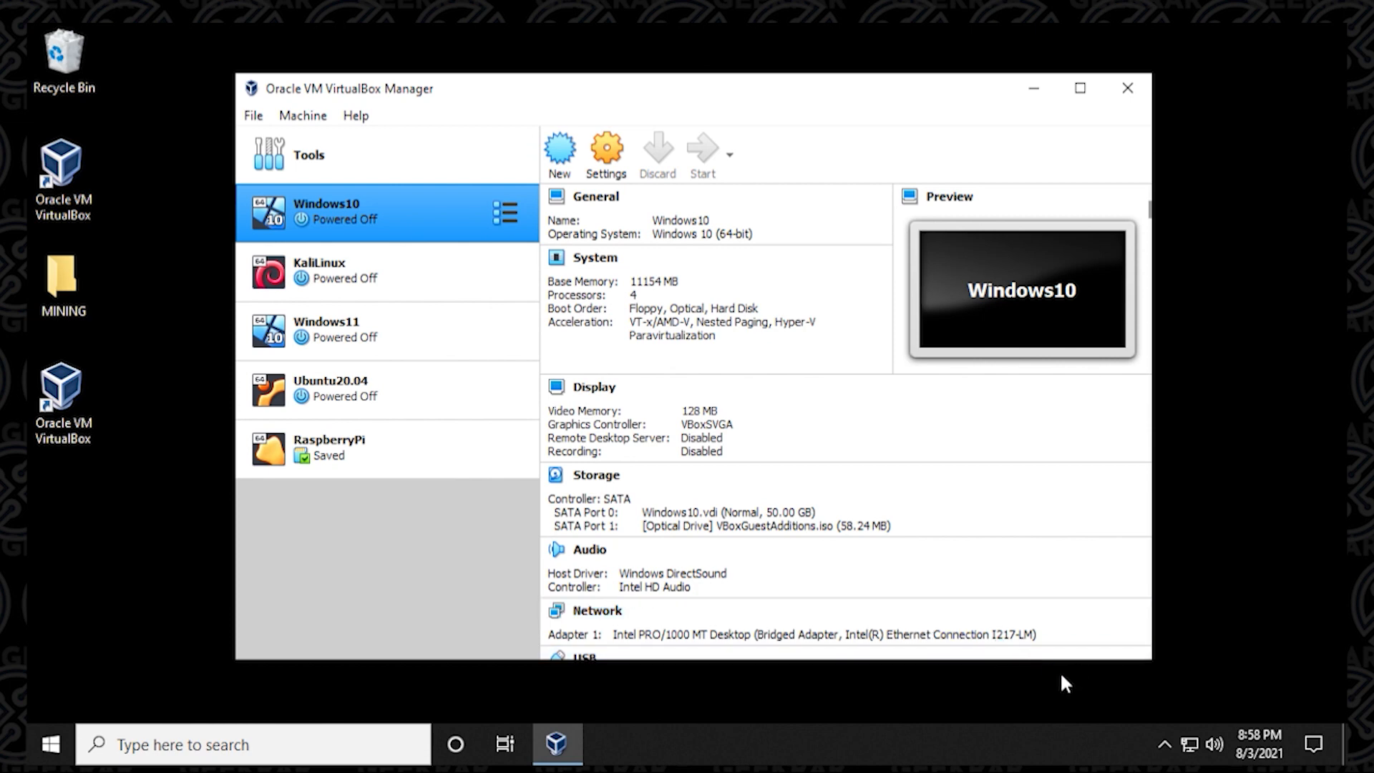
Launch the Windows10 VM and dismiss the keyboard auto-capture notice
click(702, 155)
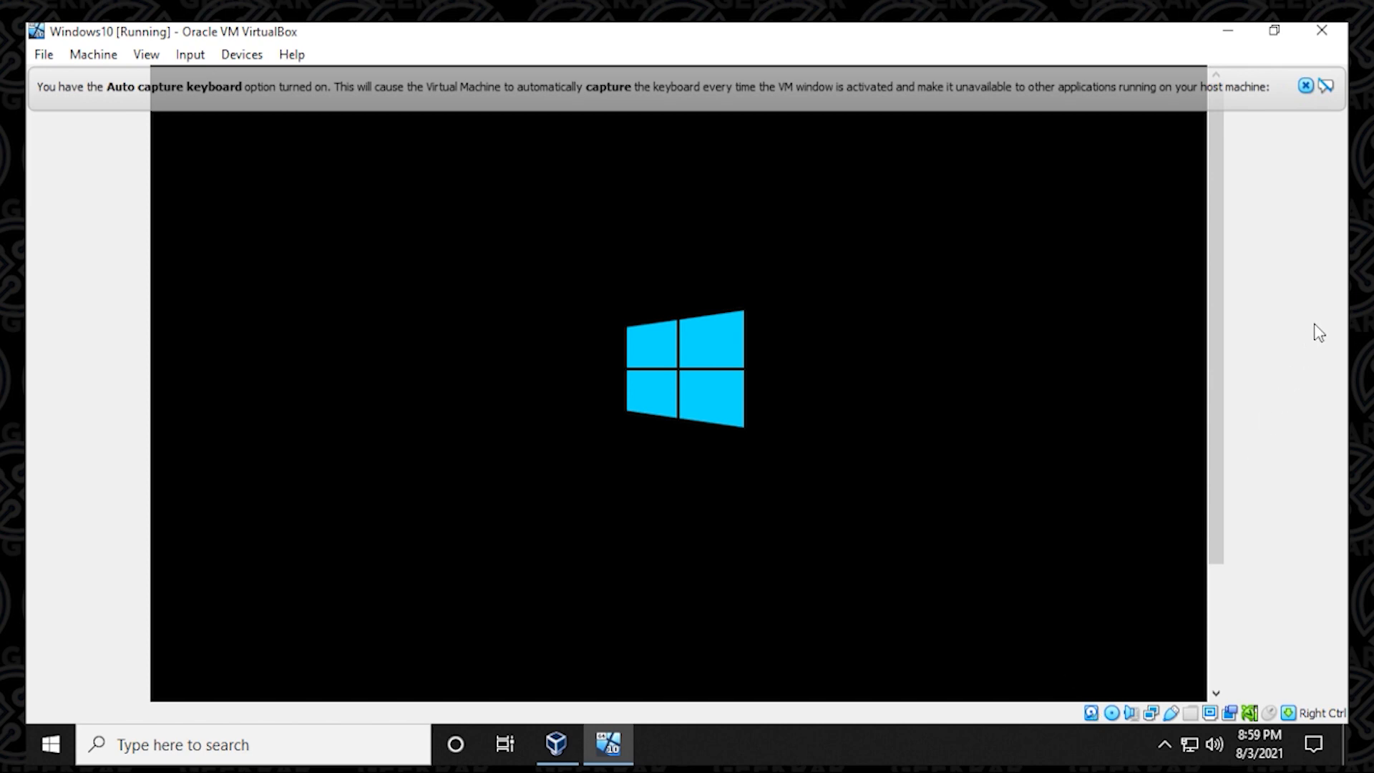
click(1304, 86)
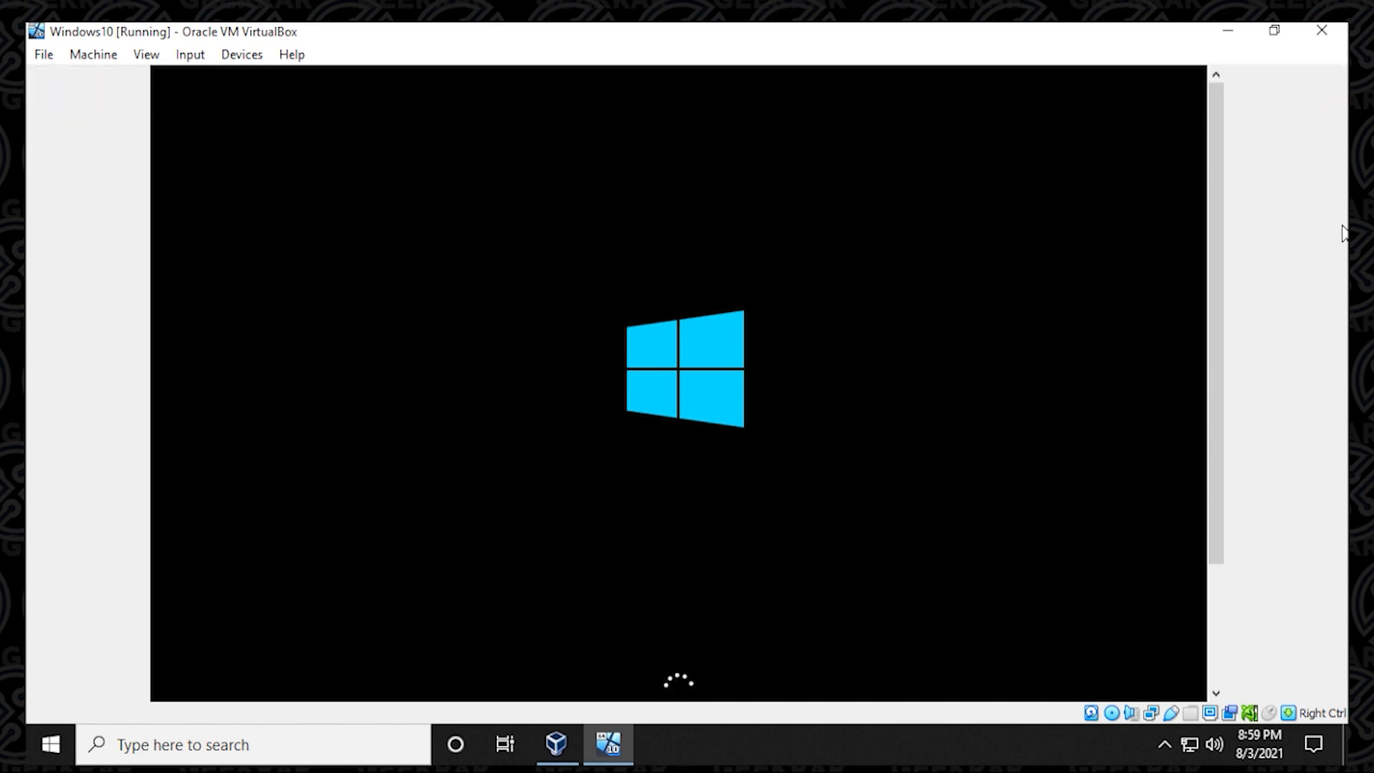